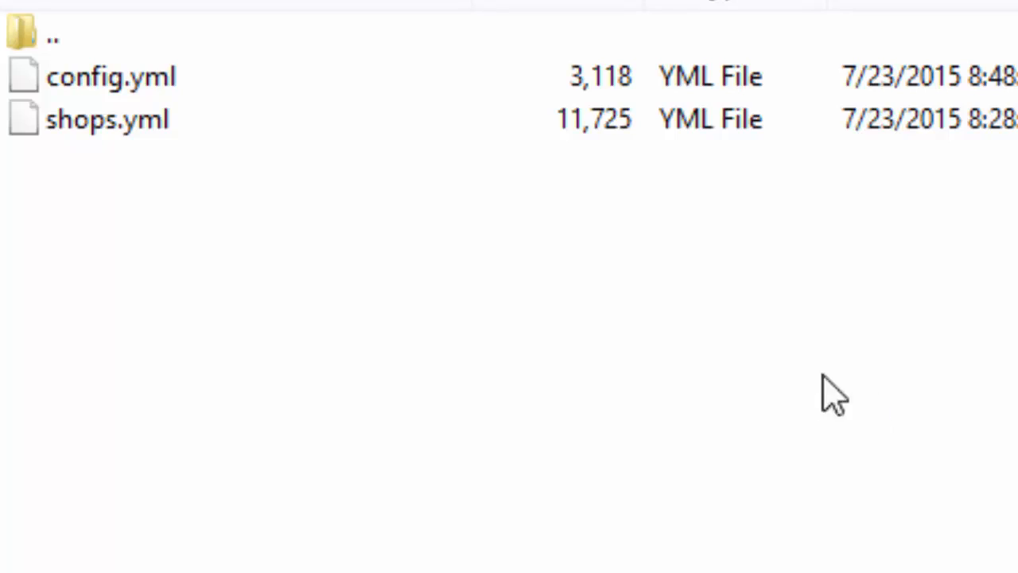
mouse_move(64, 55)
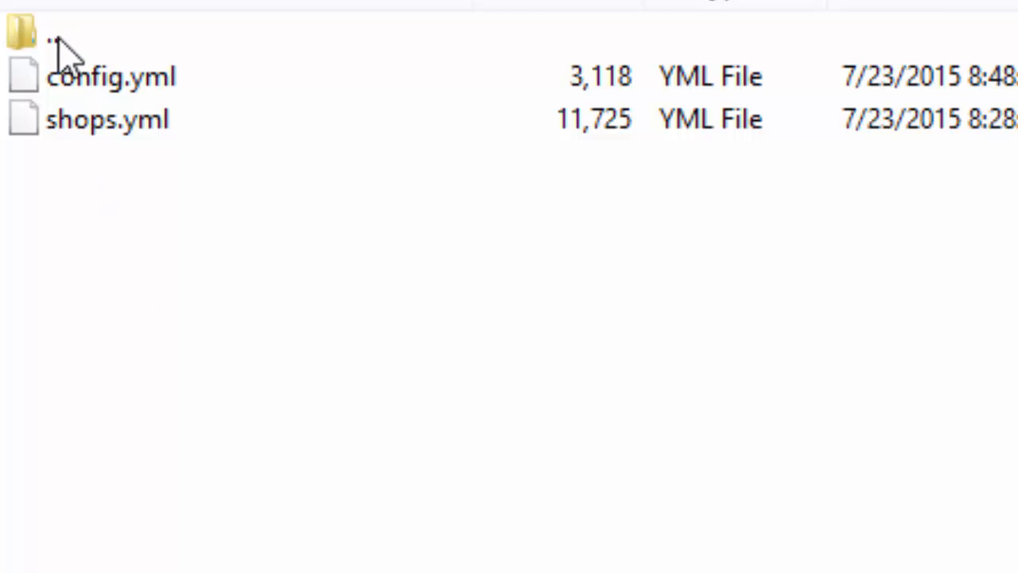
Select config.yml and shops.yml in the plugin folder and open both in Notepad++
left_click_drag(59, 47, 191, 310)
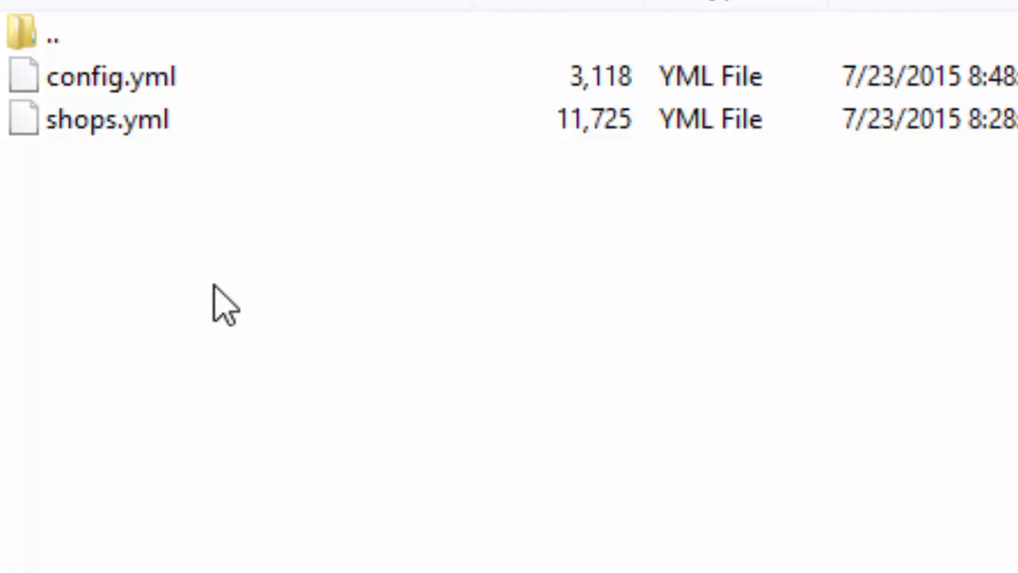
mouse_move(199, 218)
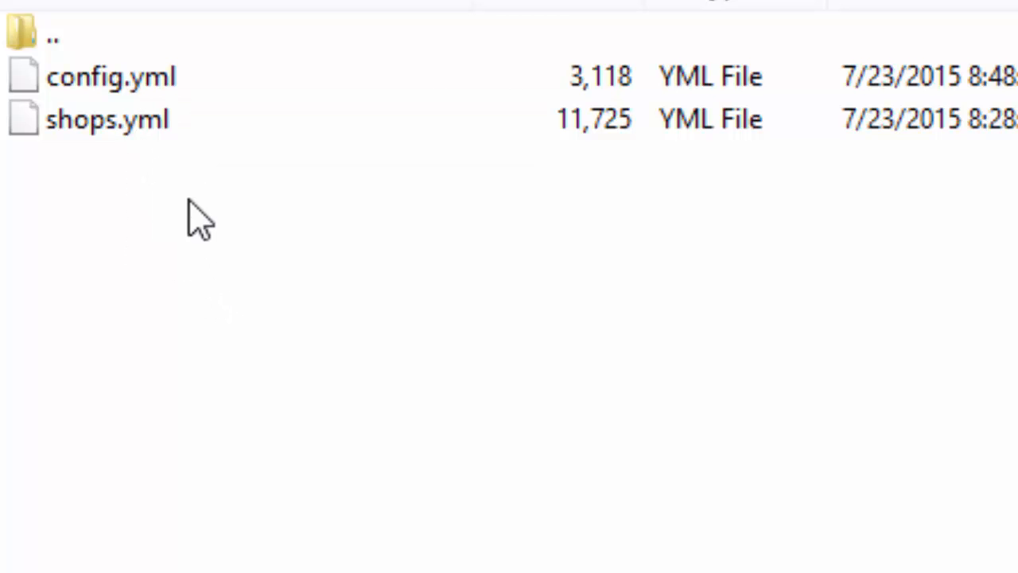
mouse_move(267, 326)
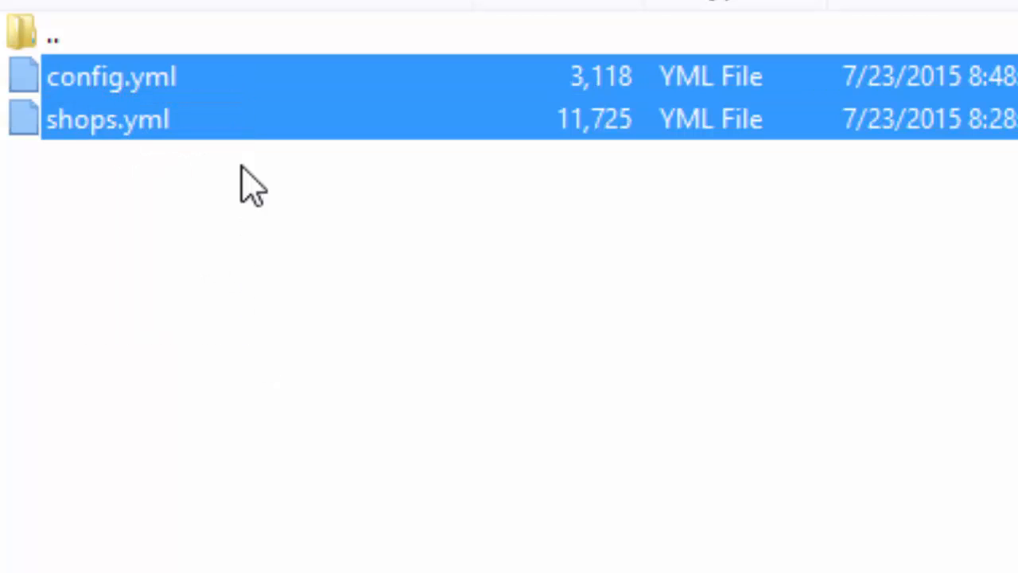
double_click(112, 76)
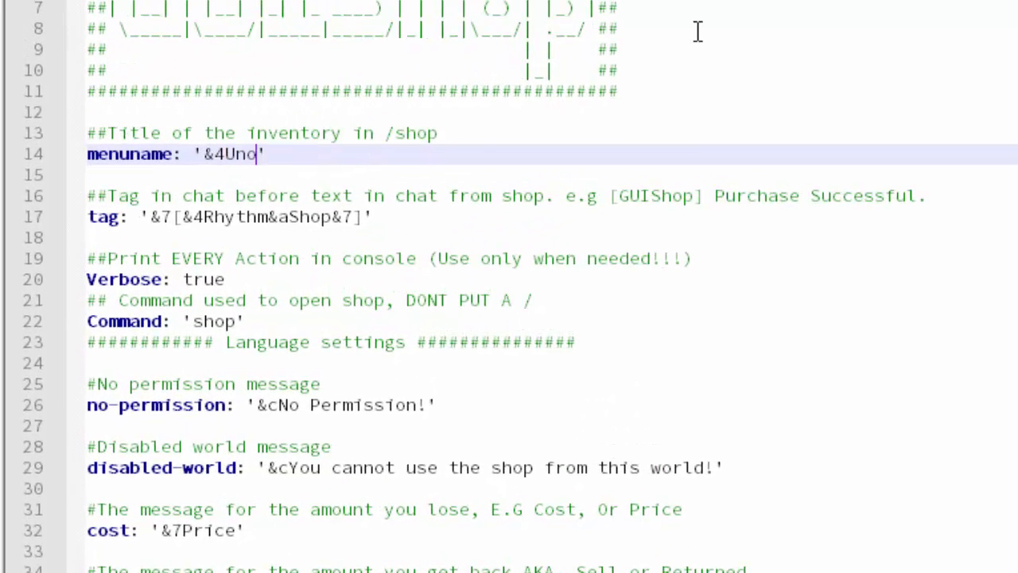
Change menuname to '&4Unocraft Shop' and the chat tag to '&7[&4Unocraft Shop&7]'
type("craft Shop")
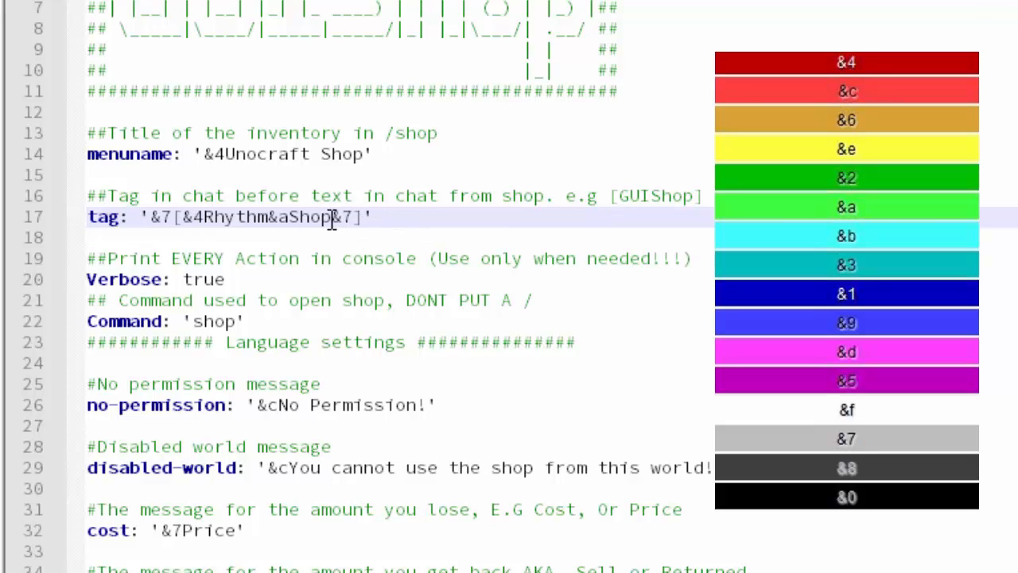
type("Unocraft")
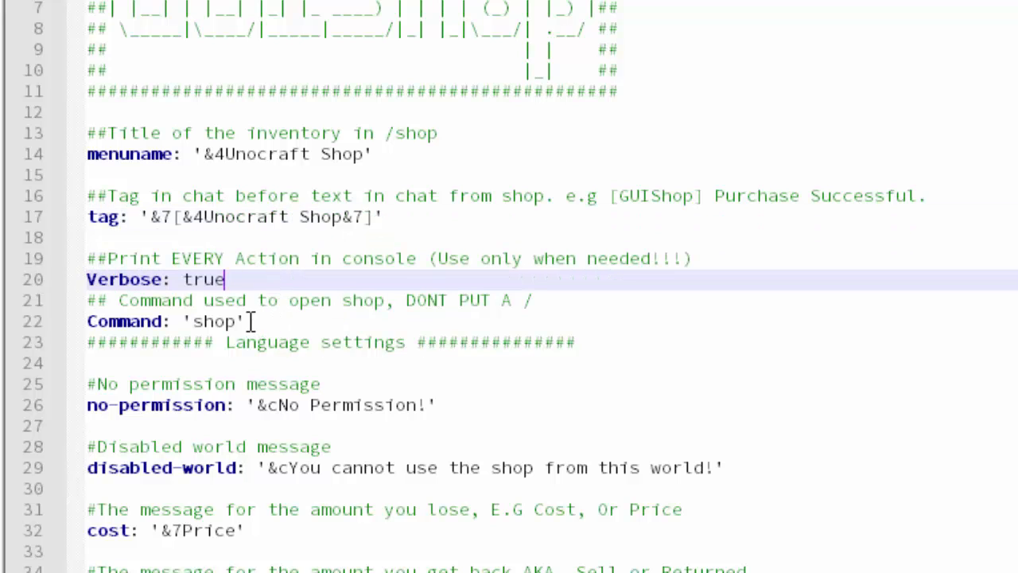
double_click(213, 321)
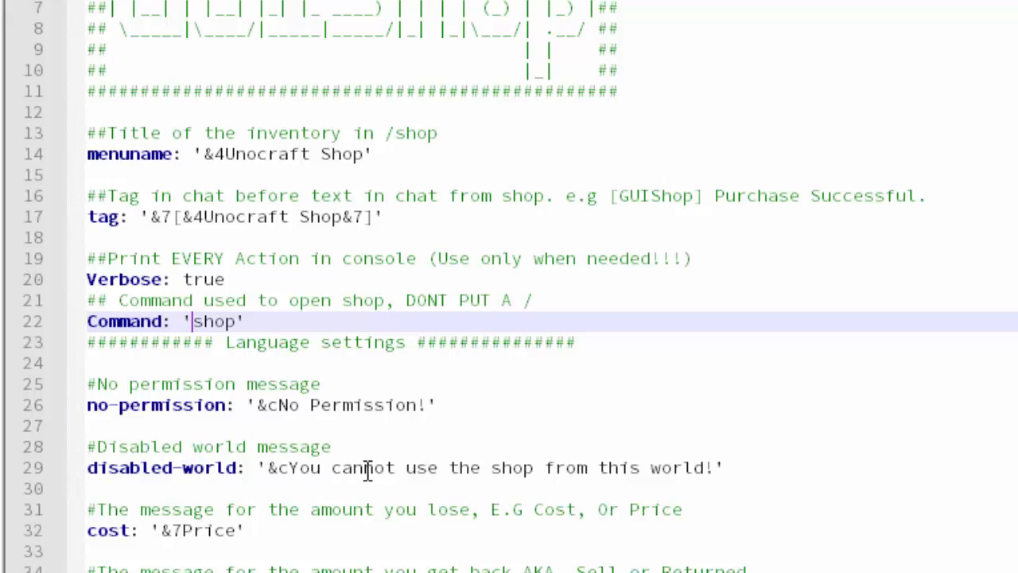
Scroll to config.yml's Menu Items and place the cursor after the Donor Shop entry
scroll("down", 3)
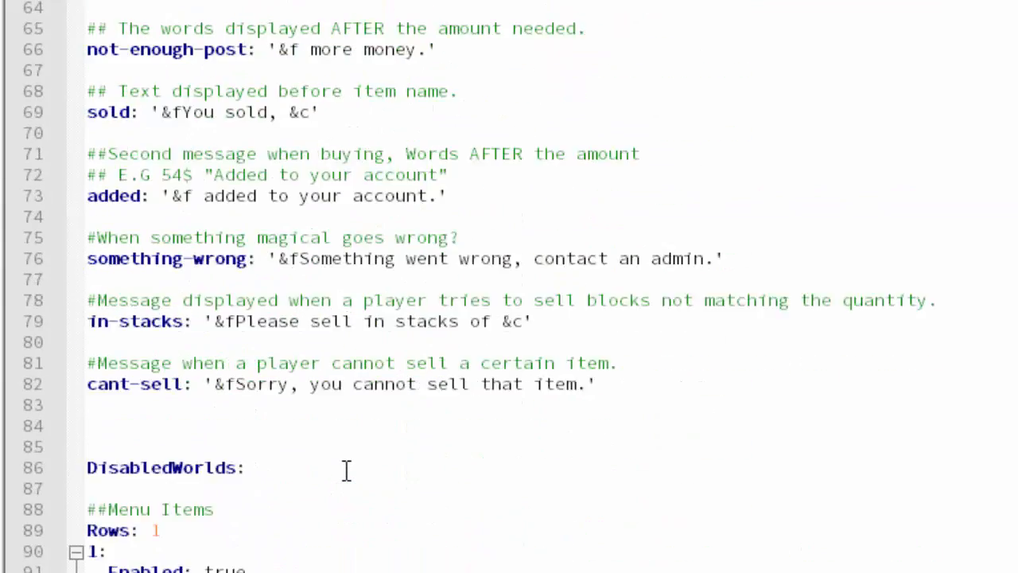
scroll("down", 3)
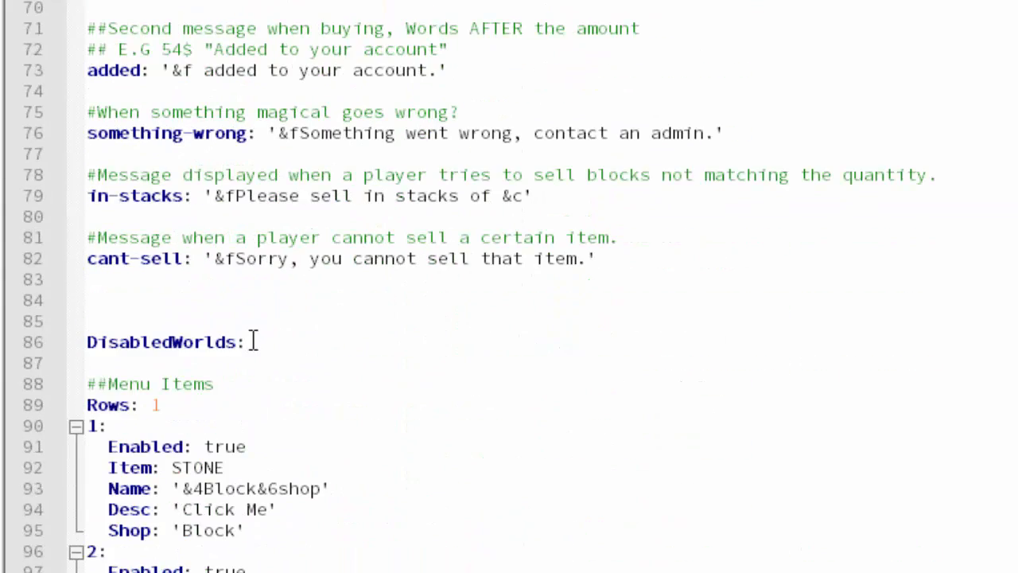
scroll("down", 3)
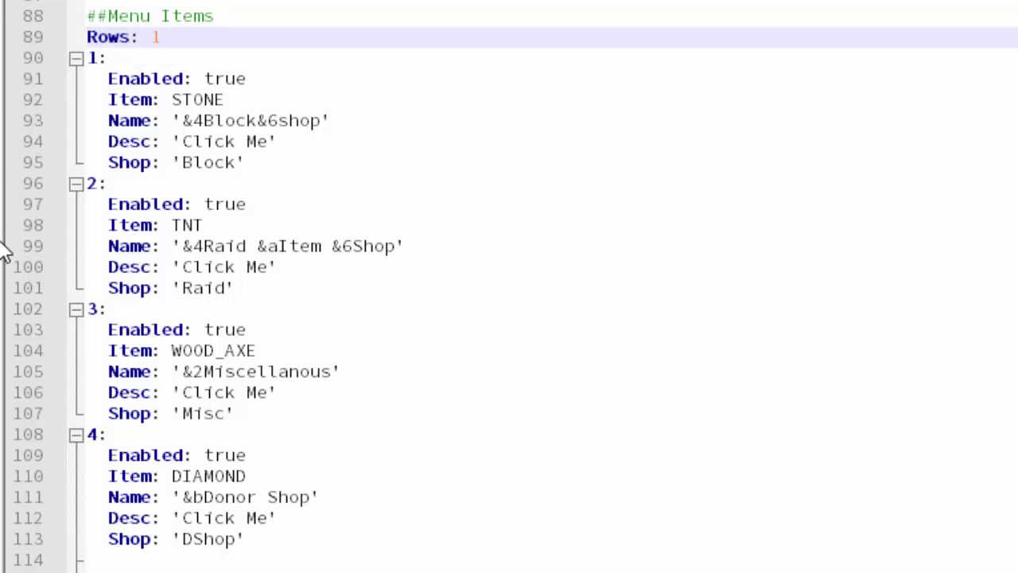
left_click(104, 58)
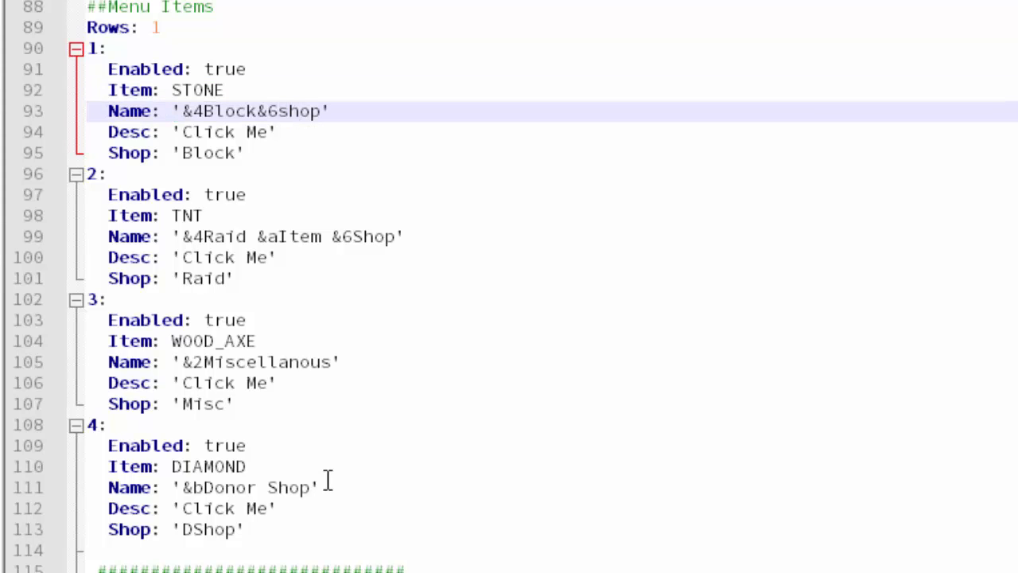
mouse_move(272, 102)
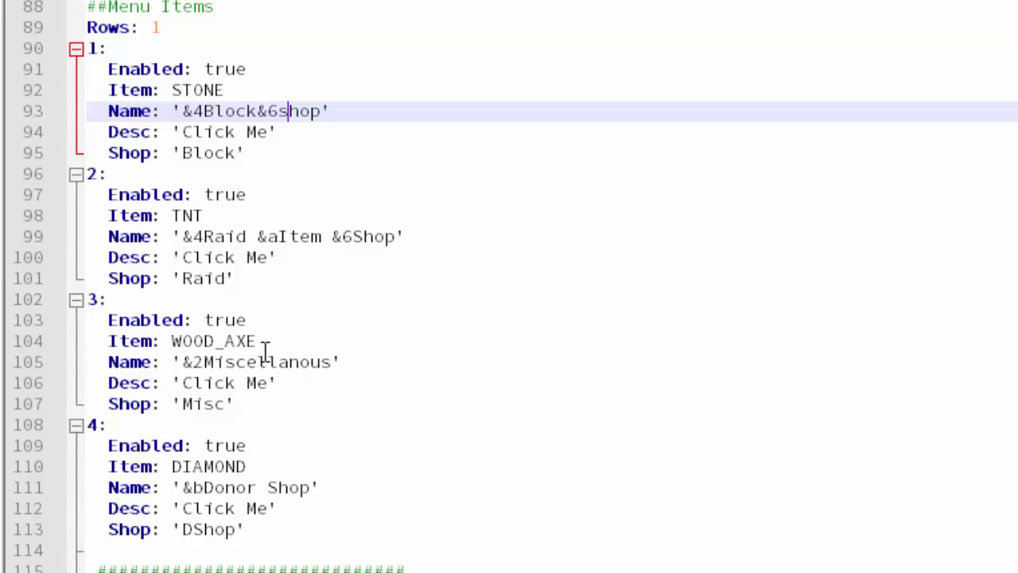
mouse_move(364, 460)
type("5:")
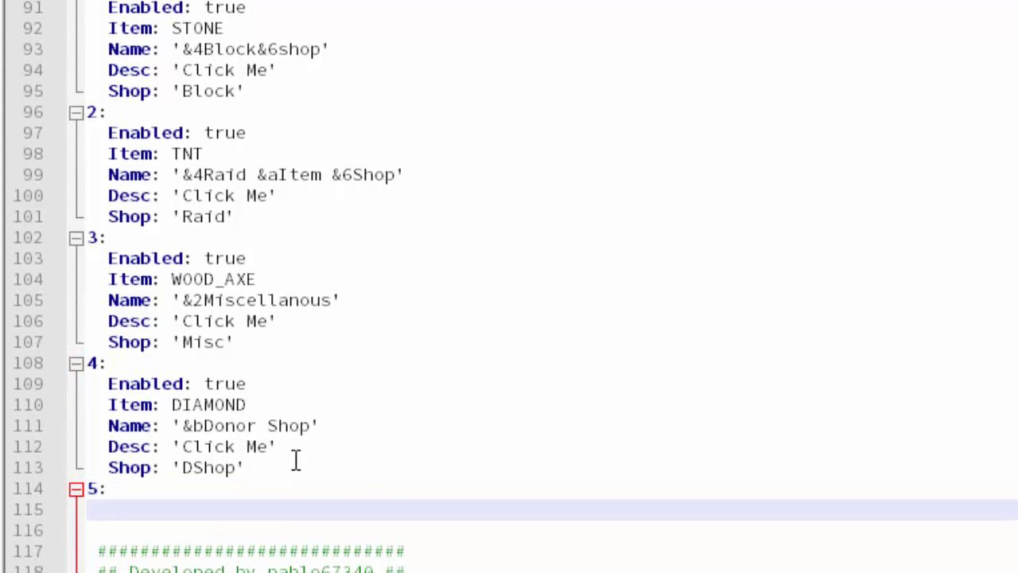
Type entry 5: DIAMOND_SWORD named '&aWeapon Shop', desc 'Buy weapons!', shop 'WEAPON SHOP'
type("Enabled: true")
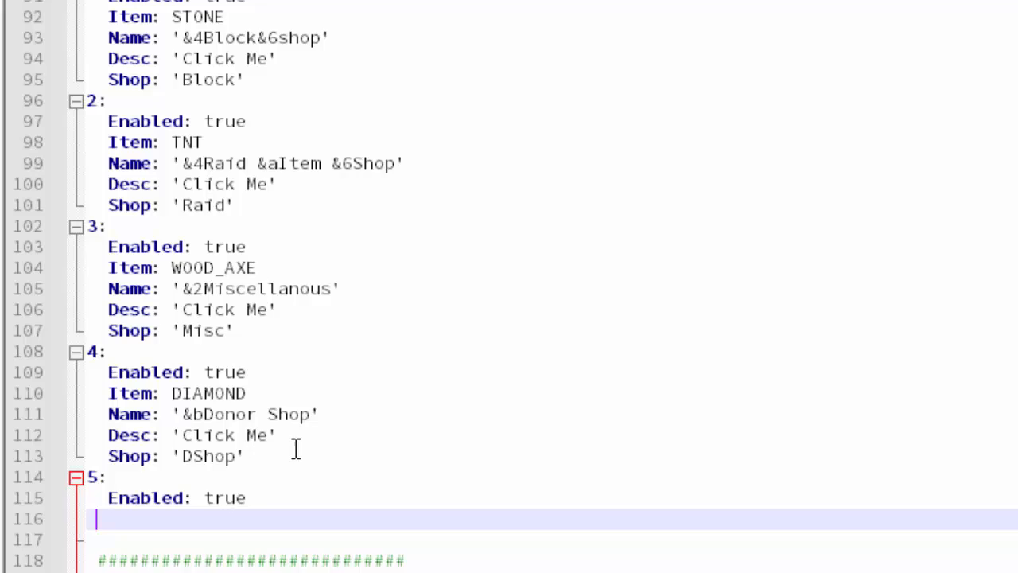
type("Item")
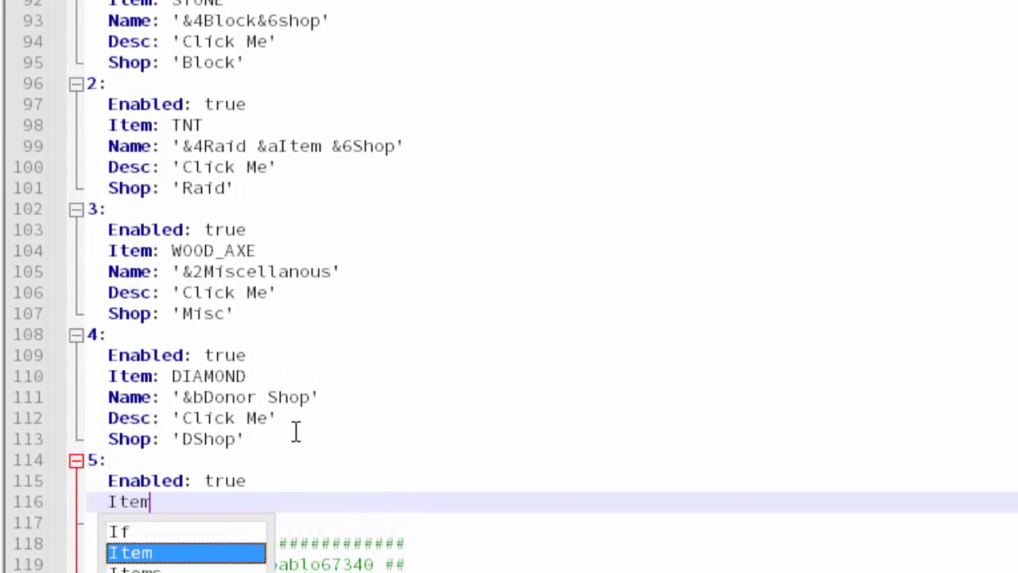
left_click(130, 552)
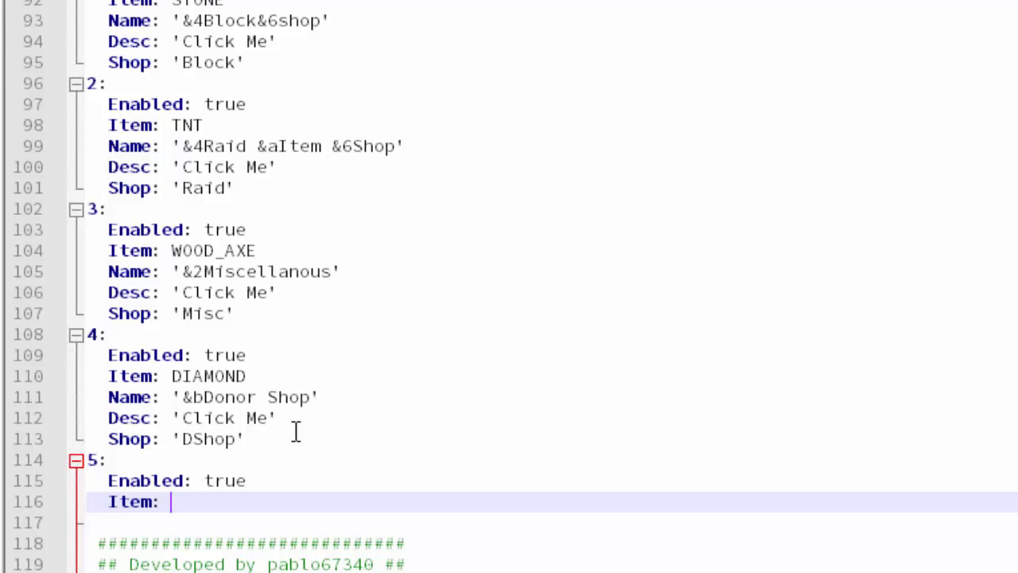
mouse_move(413, 199)
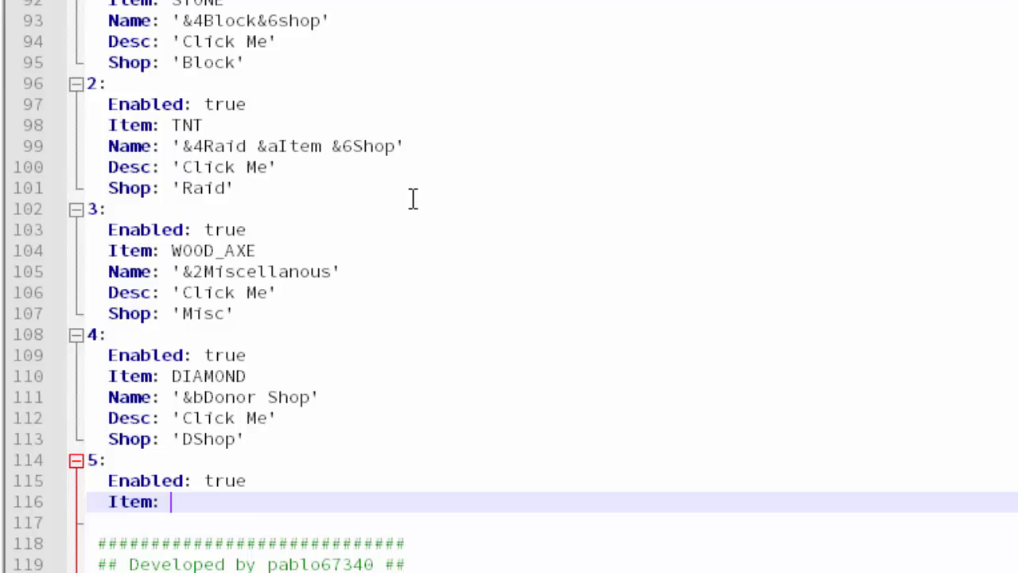
type("DIAMOND_SWORD")
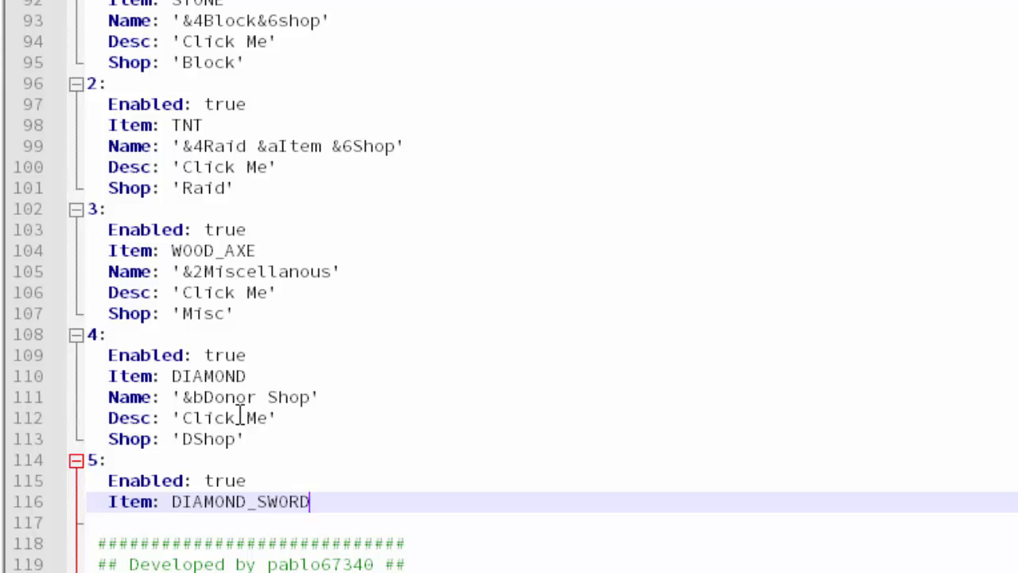
mouse_move(367, 490)
type("Name: '")
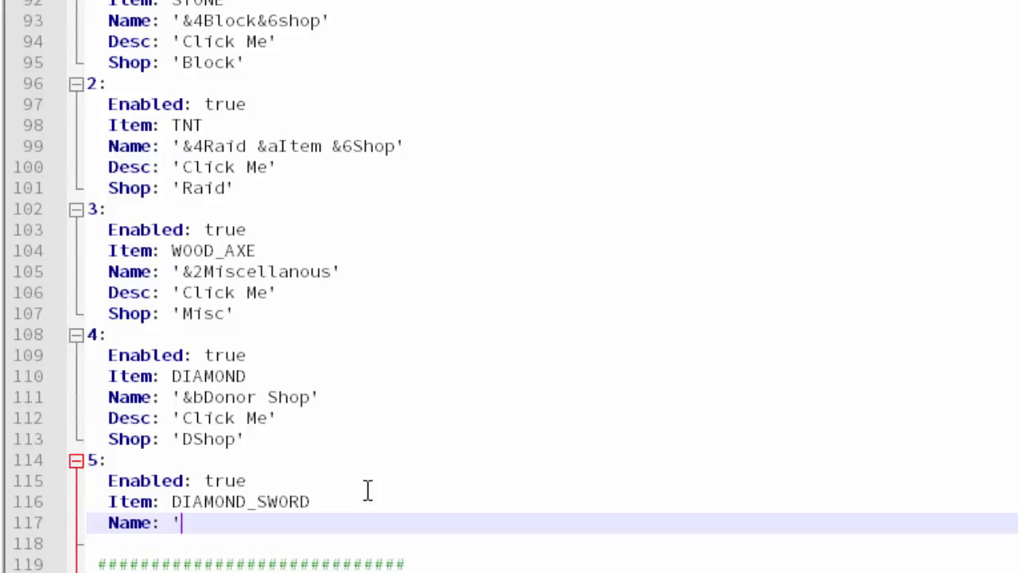
type("&a")
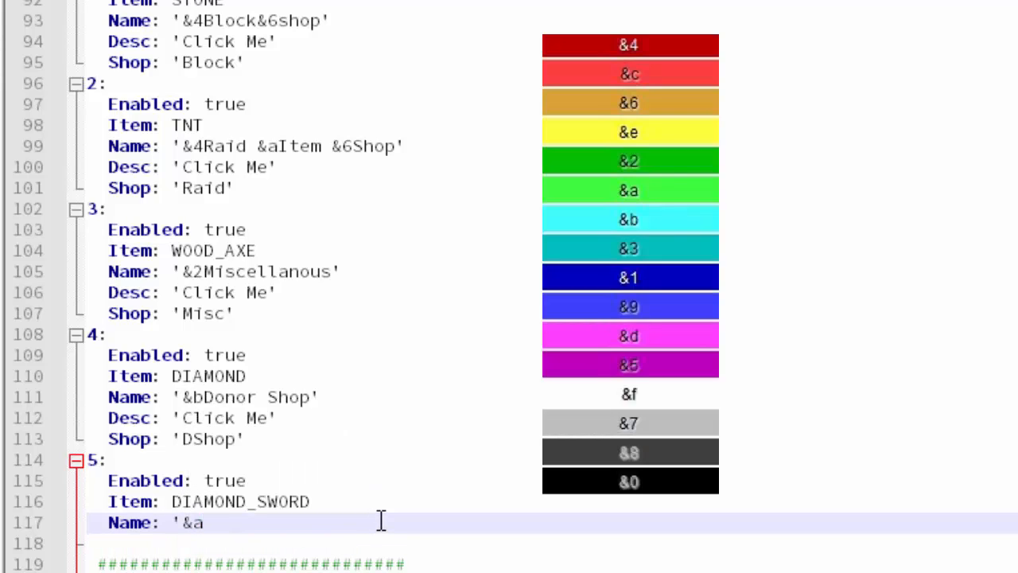
type("Weapon Shop'")
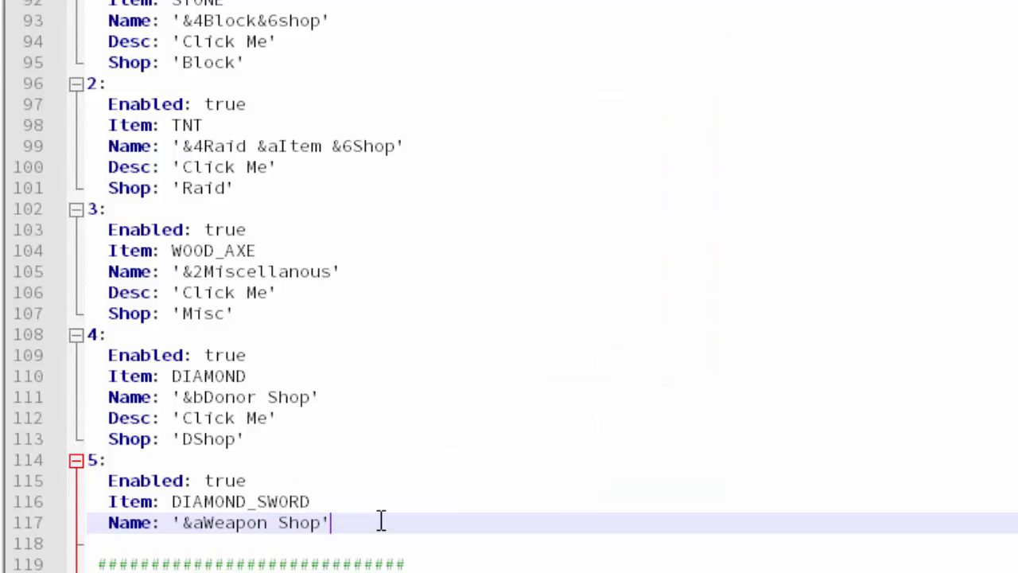
type("Des")
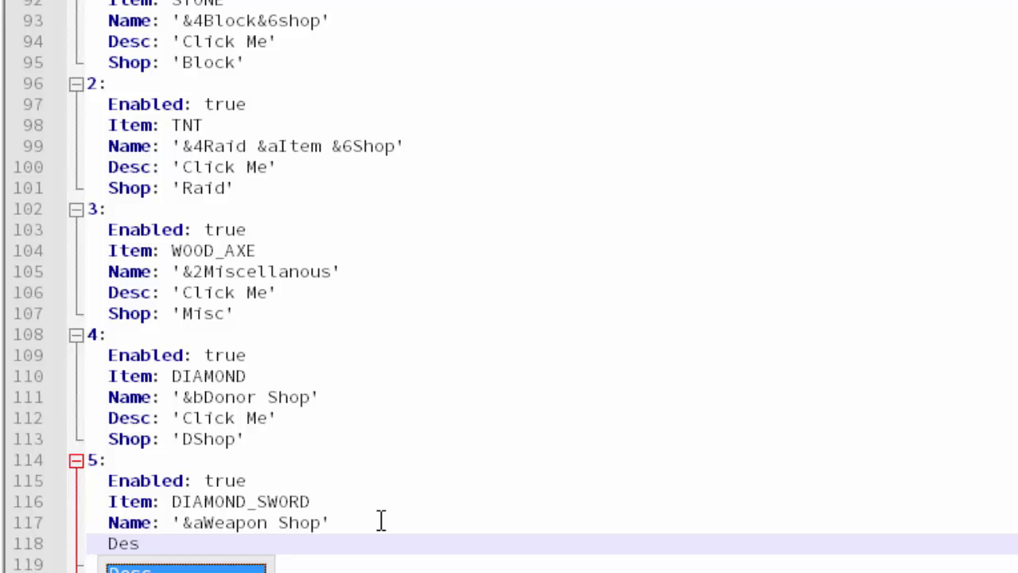
type("c: 'Buy")
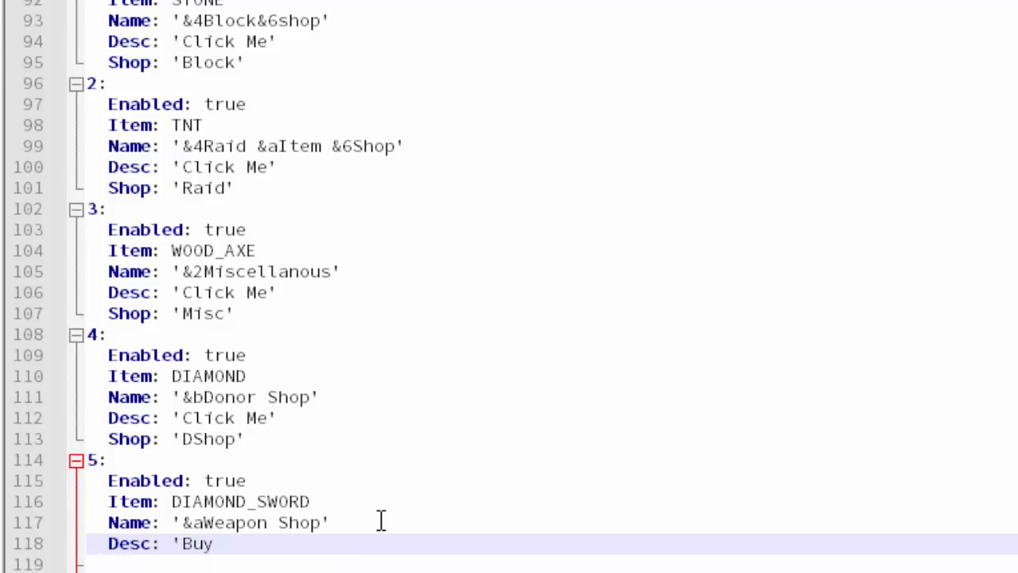
type("weapons!")
left_click(552, 564)
type("Shop:")
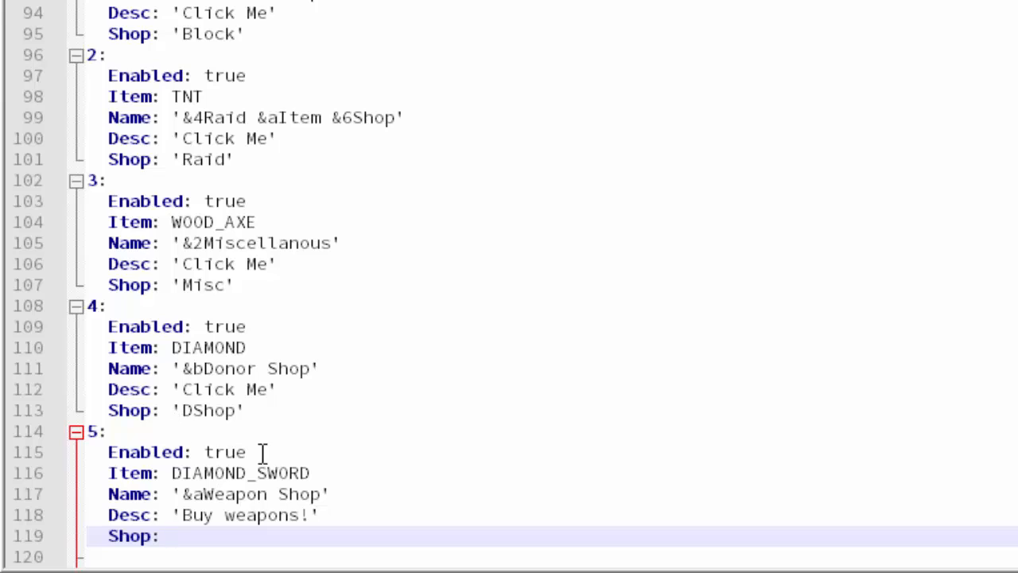
mouse_move(191, 397)
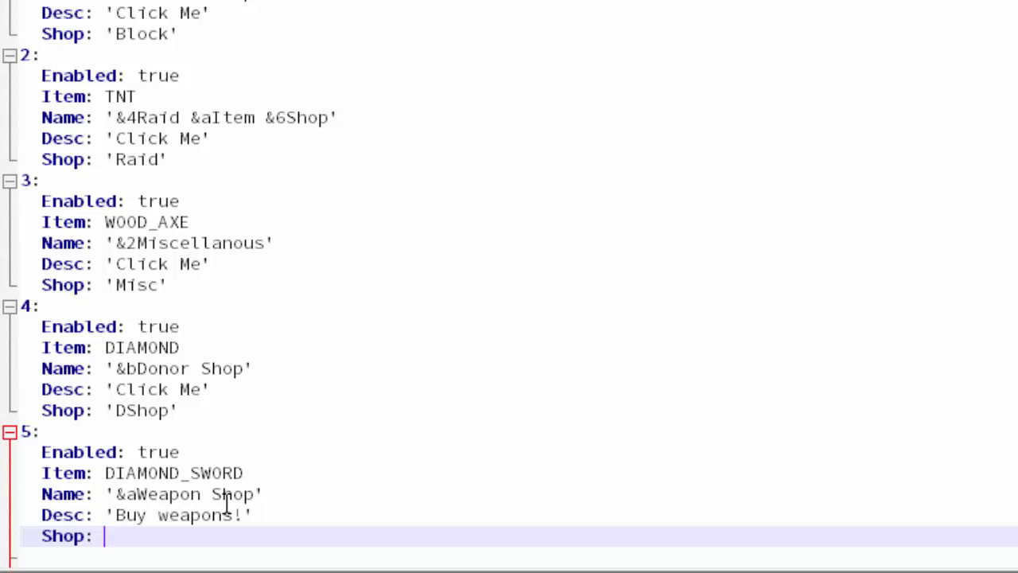
type("'WEAP")
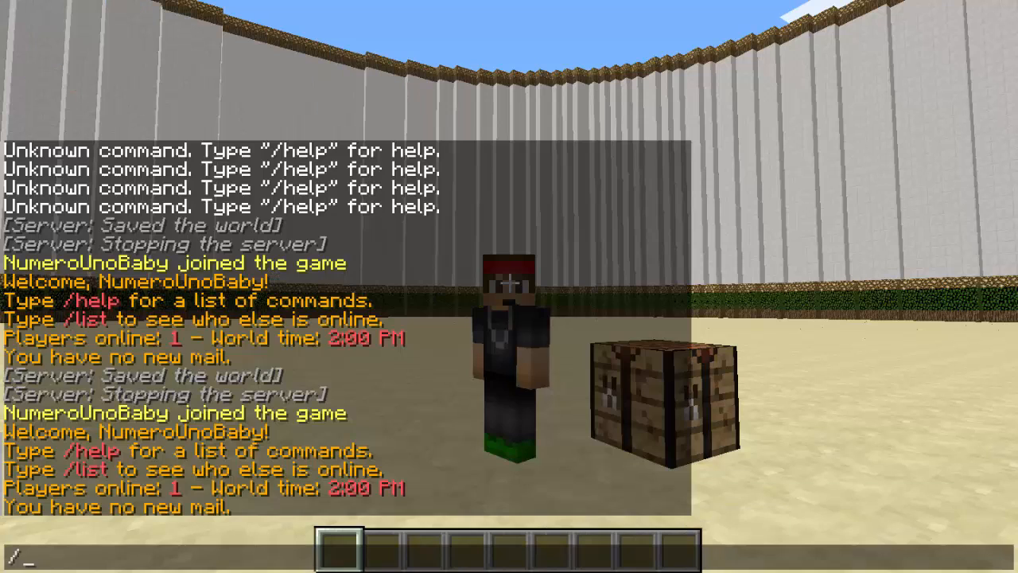
Close chat and open the shop menu to see the Weapon Shop diamond sword
key("Escape")
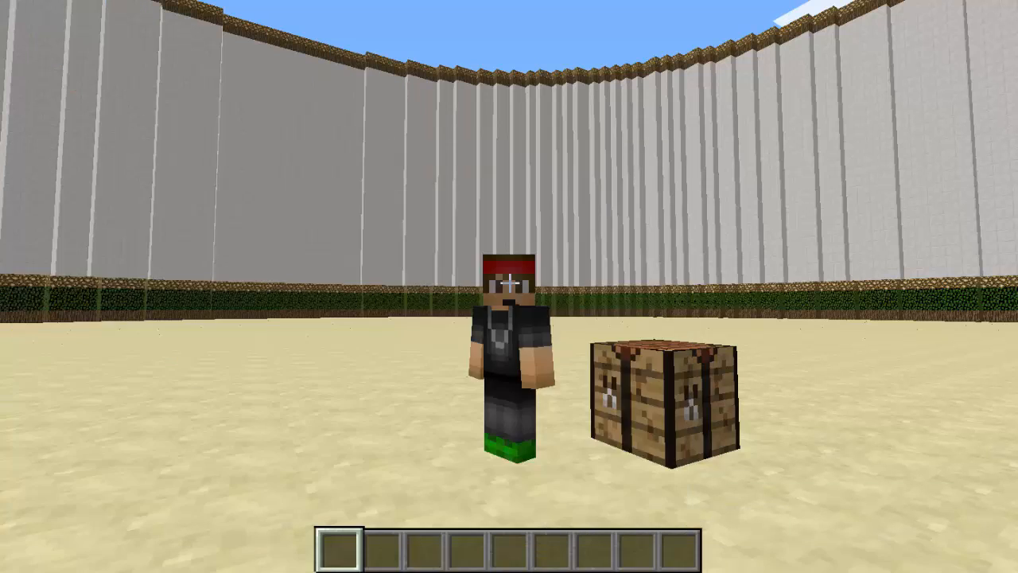
right_click(664, 398)
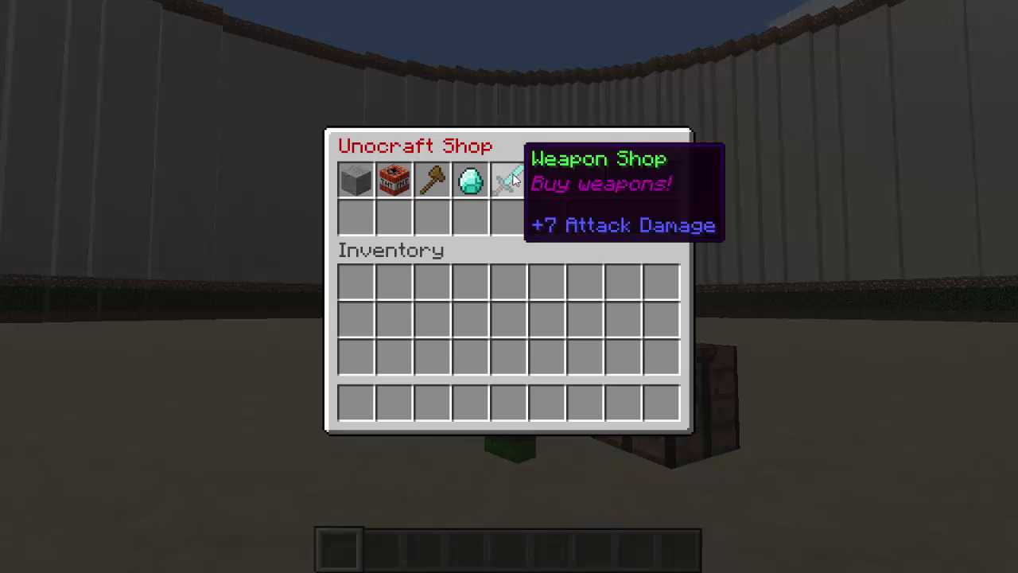
mouse_move(549, 163)
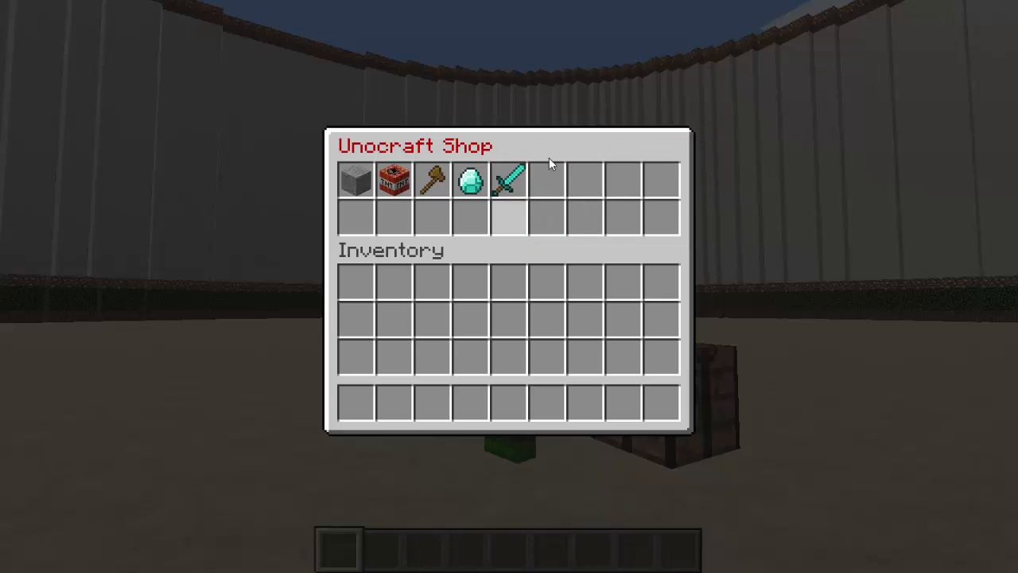
mouse_move(508, 179)
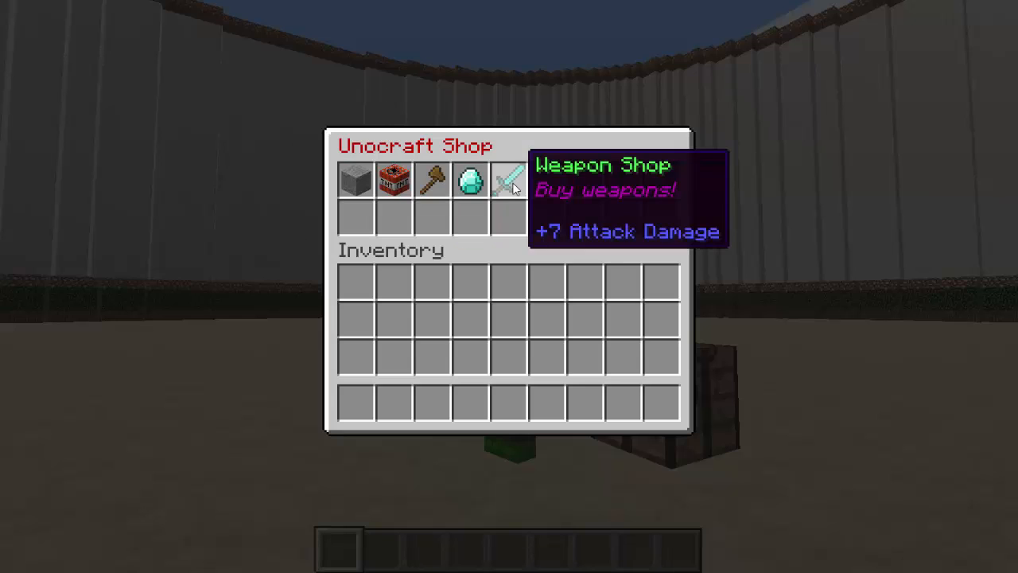
mouse_move(458, 350)
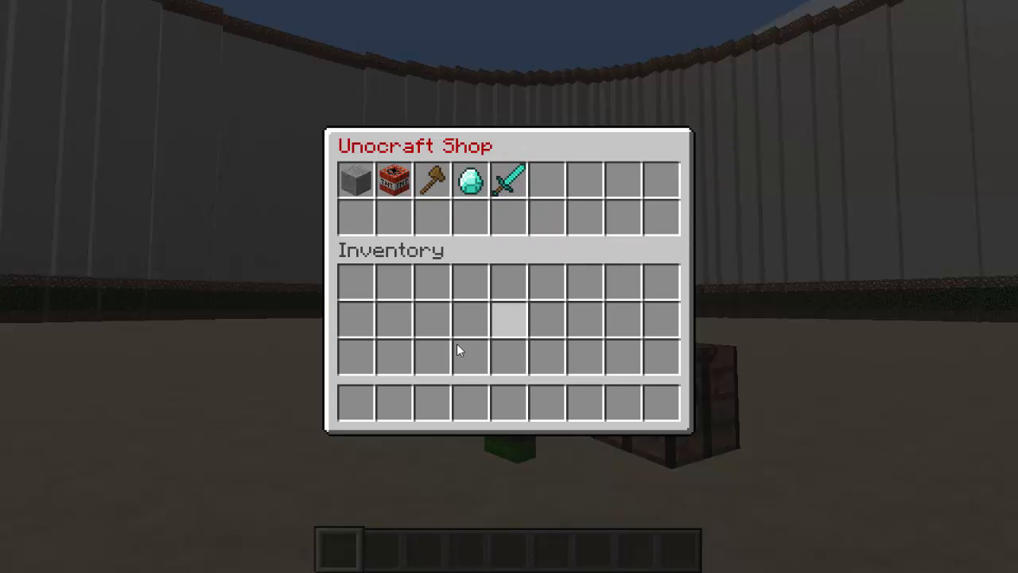
mouse_move(102, 394)
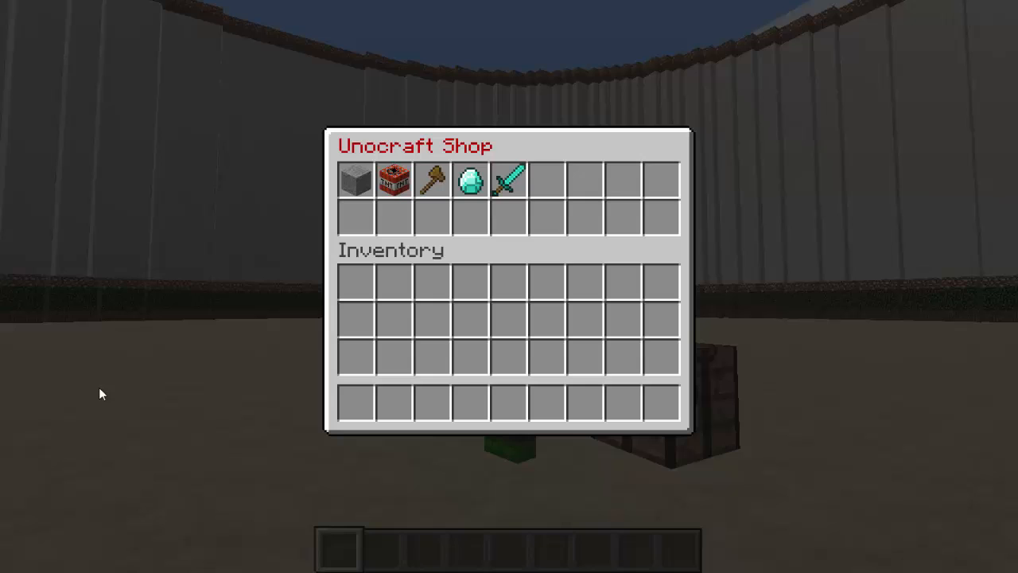
mouse_move(237, 295)
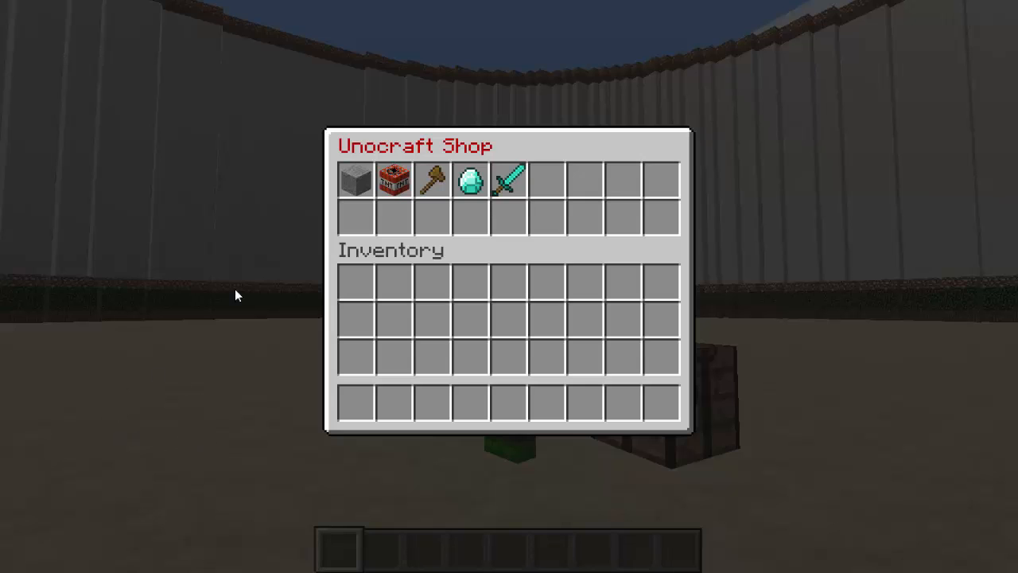
mouse_move(144, 382)
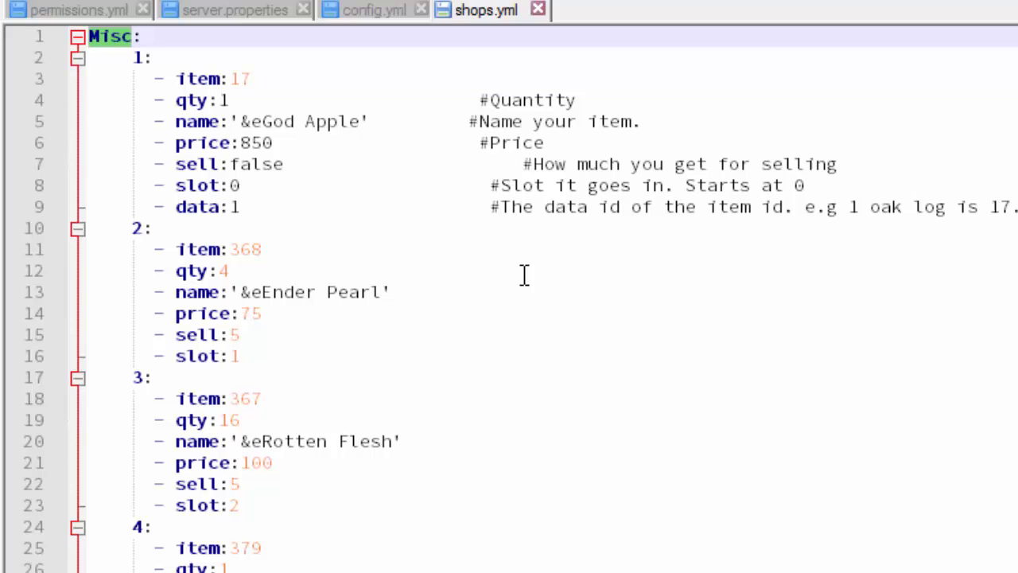
Scroll through shops.yml's Misc shop items and the menu items section
scroll("down", 3)
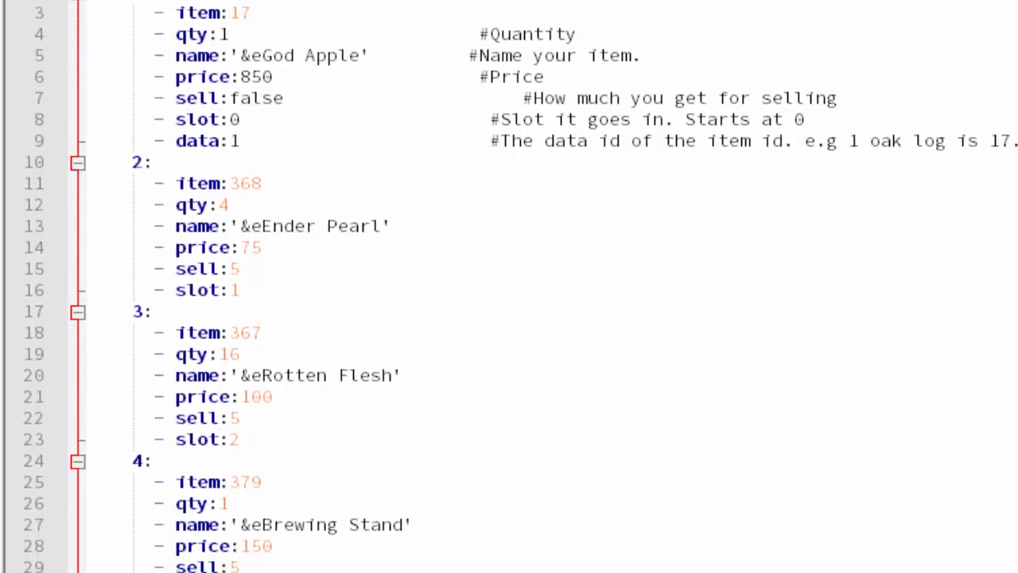
scroll("down", 3)
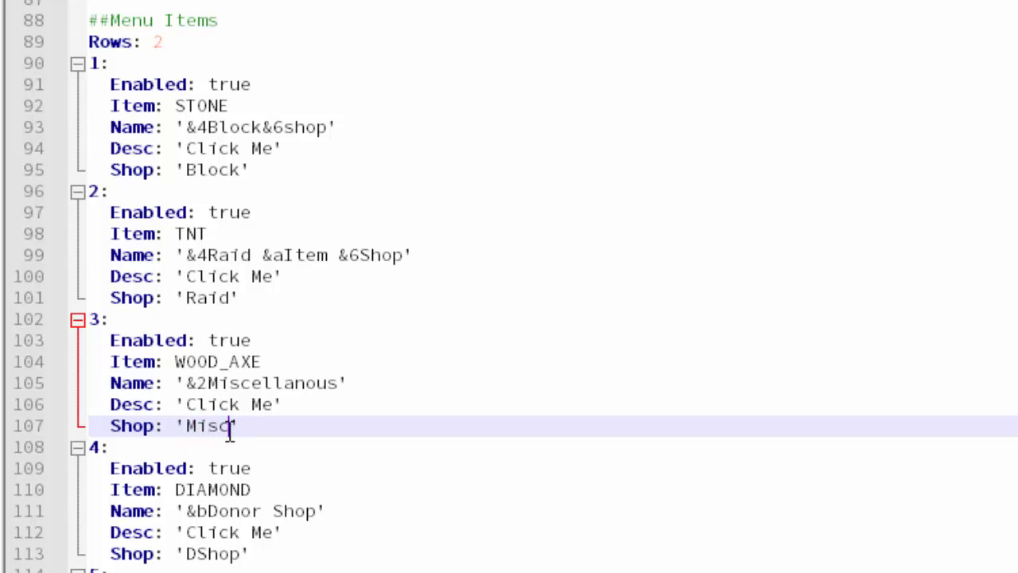
scroll("down", 3)
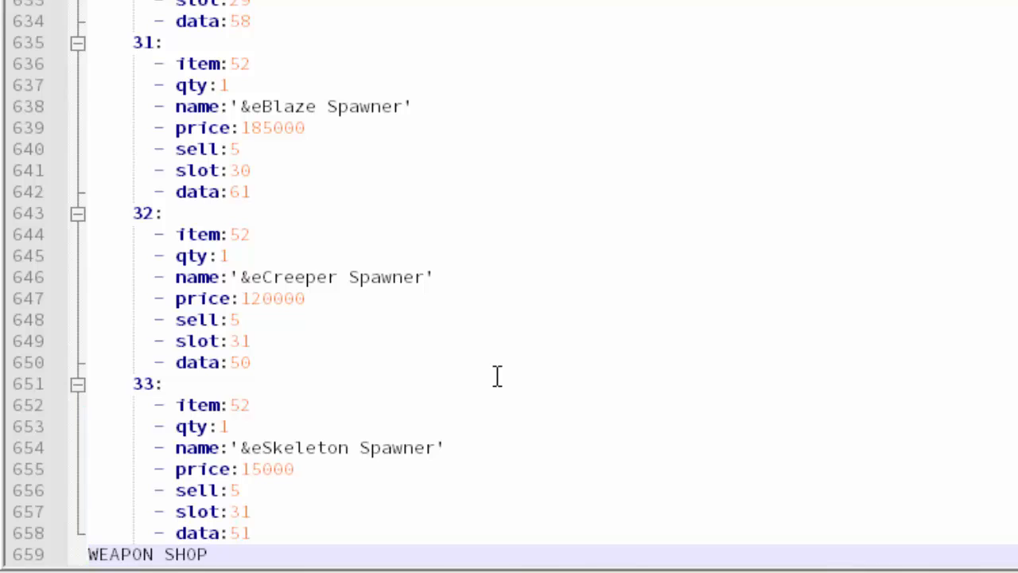
Add a WEAPON SHOP: section with entry 1 using item 268
type(":")
type("1:")
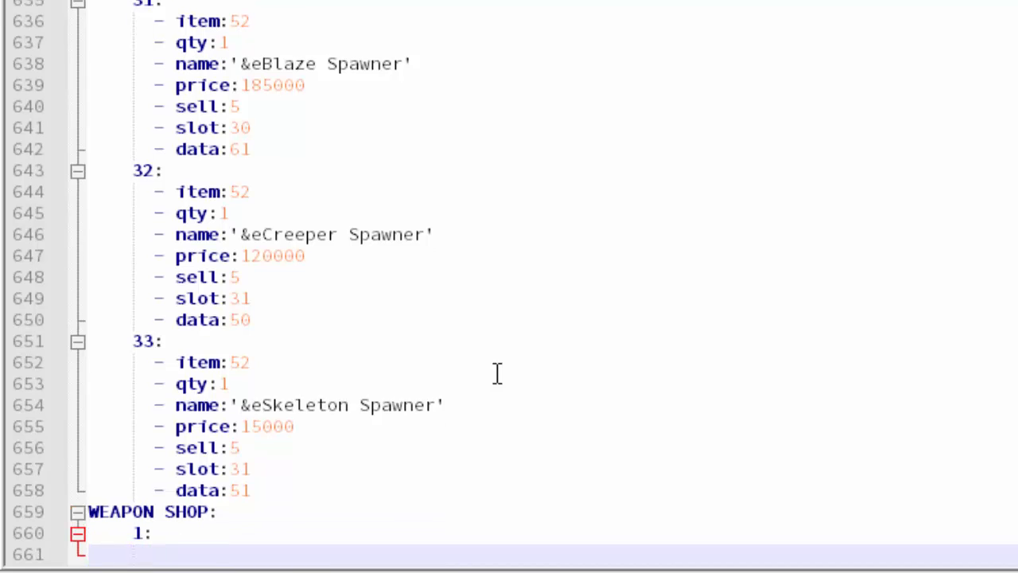
type("item:")
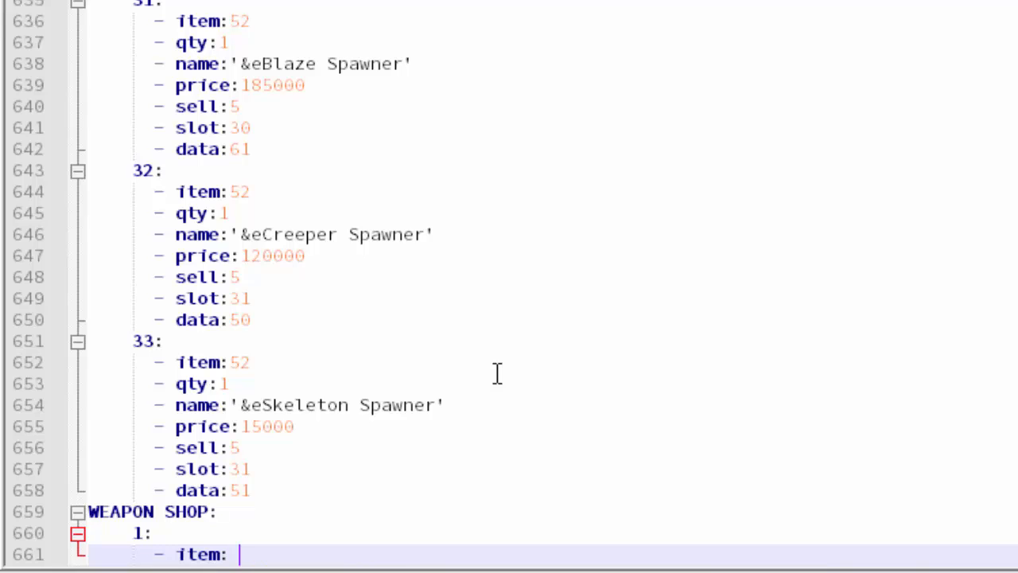
mouse_move(321, 537)
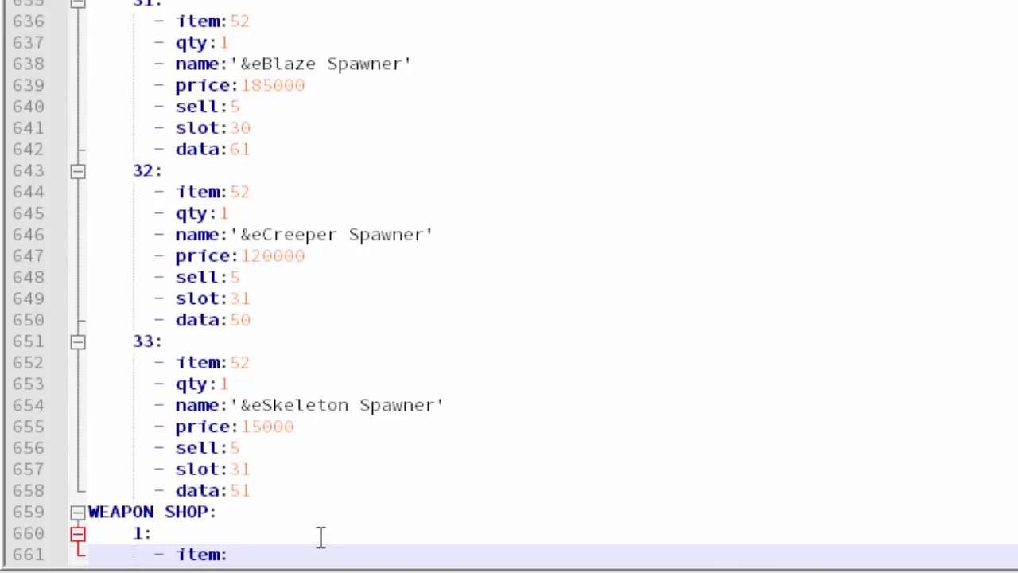
type("276")
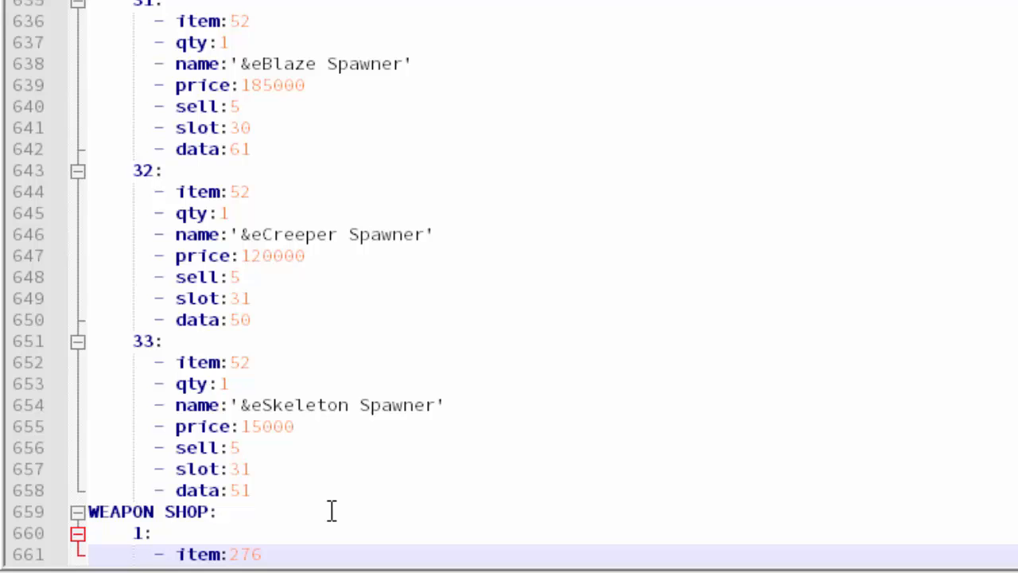
scroll("down", 3)
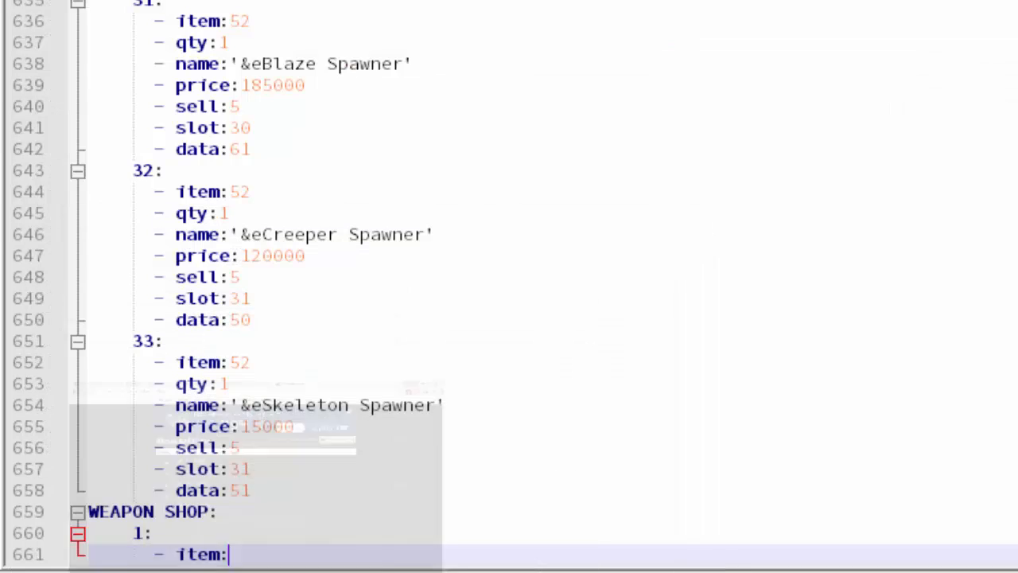
type("268")
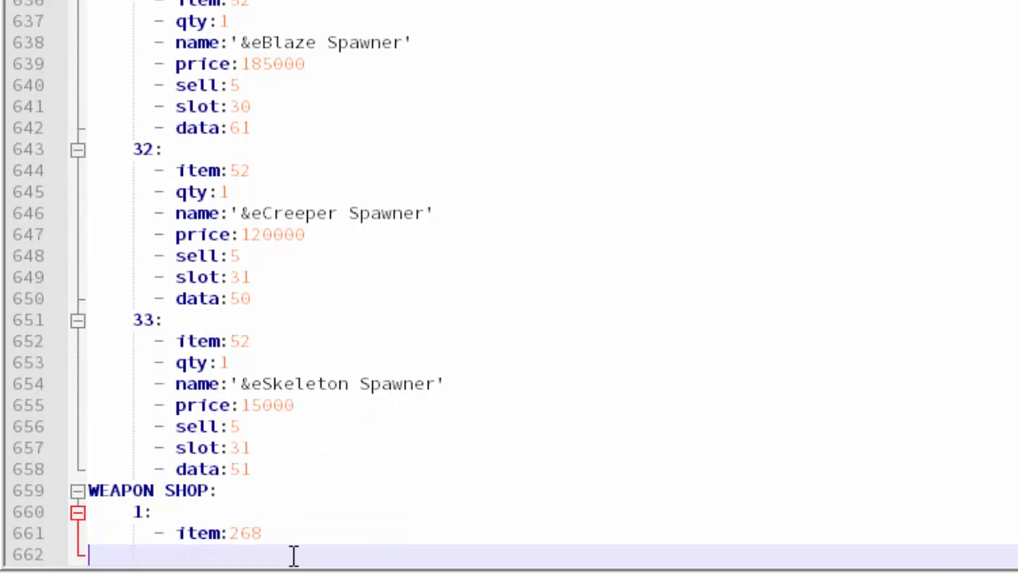
Give entry 1 quantity 1 and name 'Wooden Sword', starting a price line
type("-")
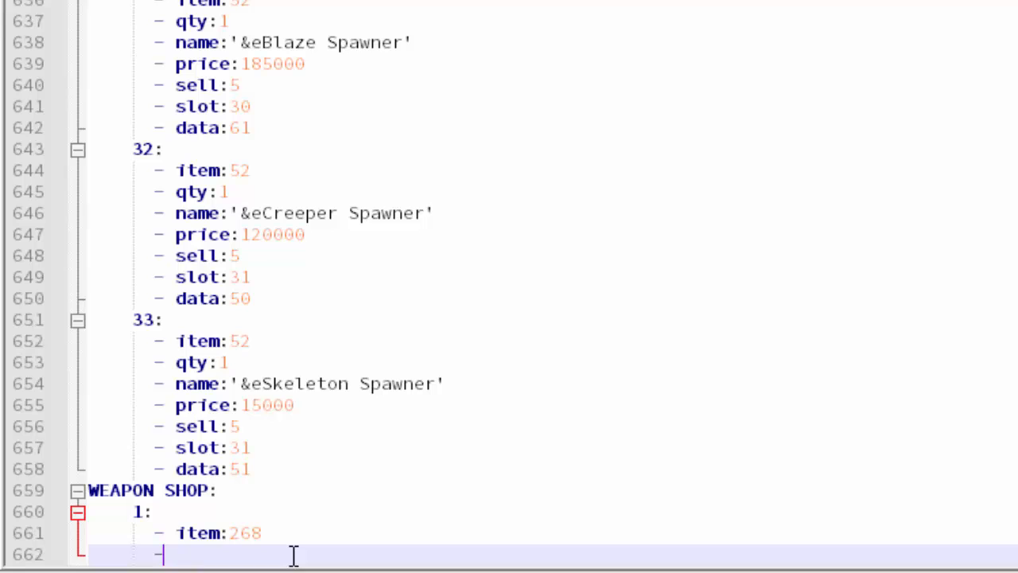
type("qty:1")
type("- name:")
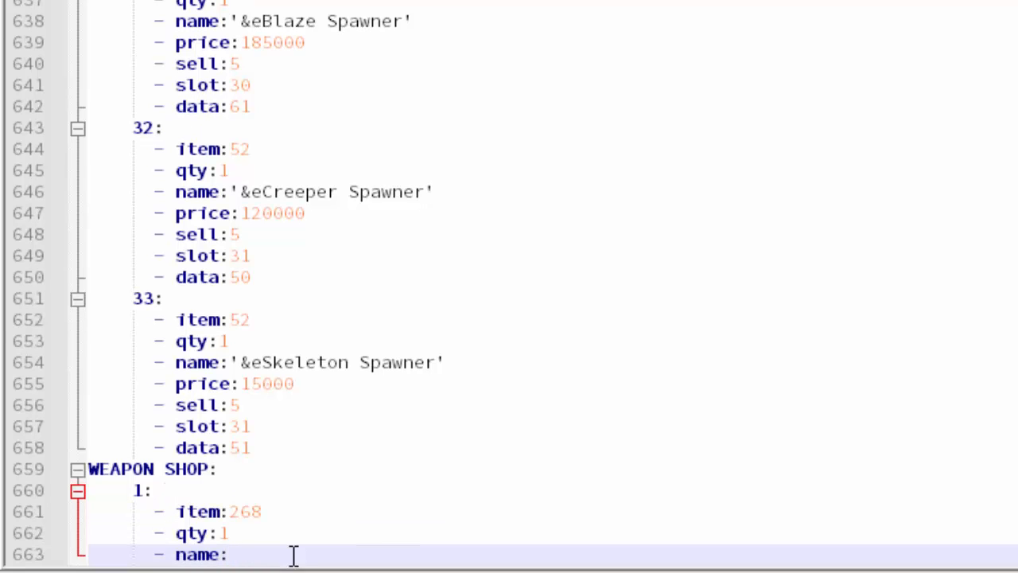
type("'")
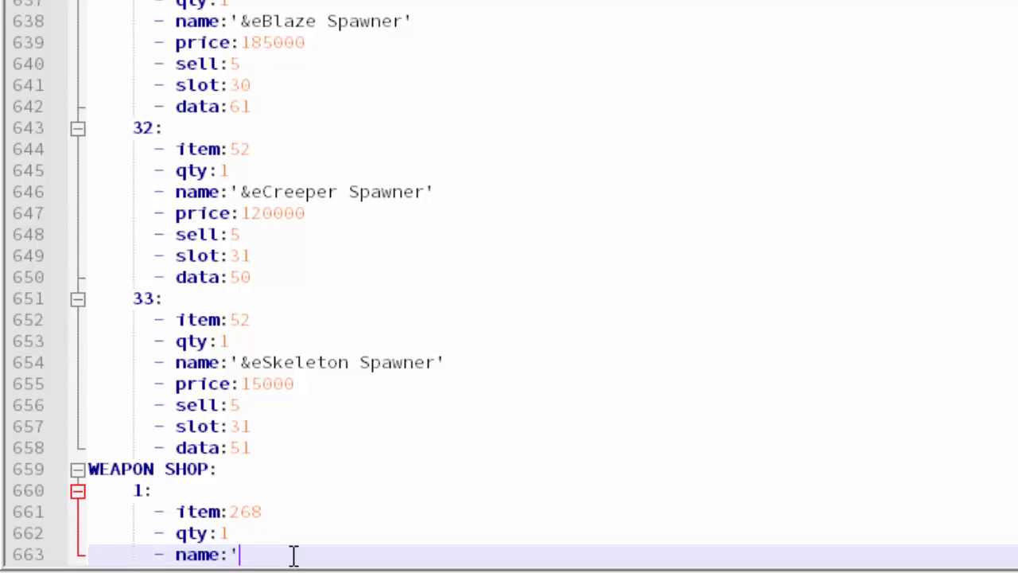
type("^")
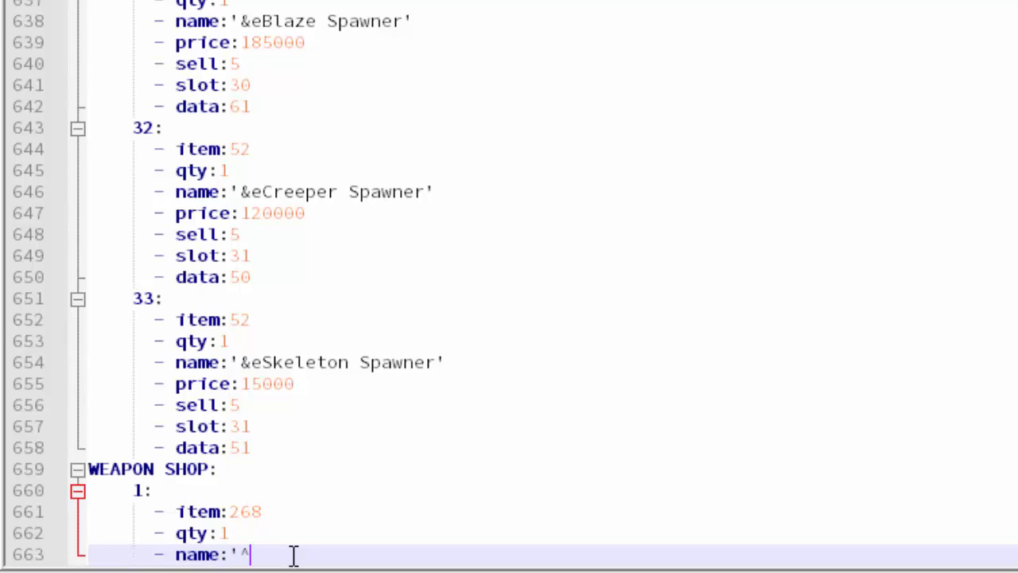
key("Backspace")
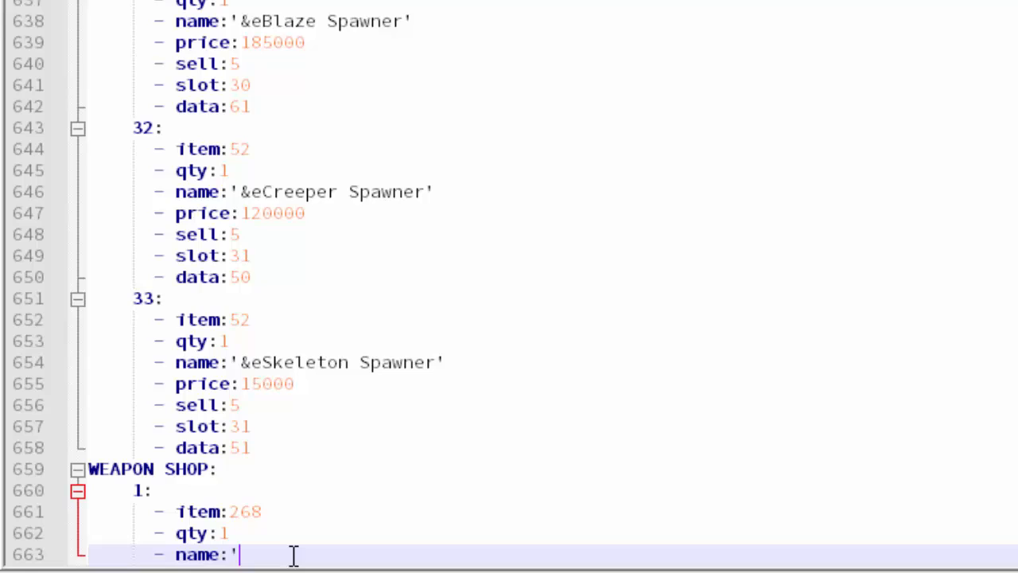
type("Wooden")
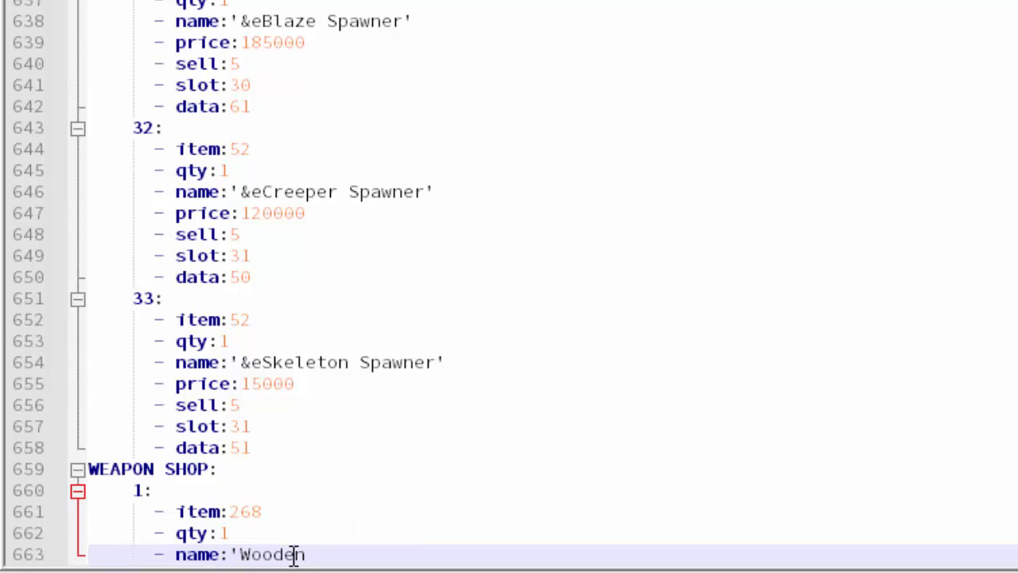
type("Sword'")
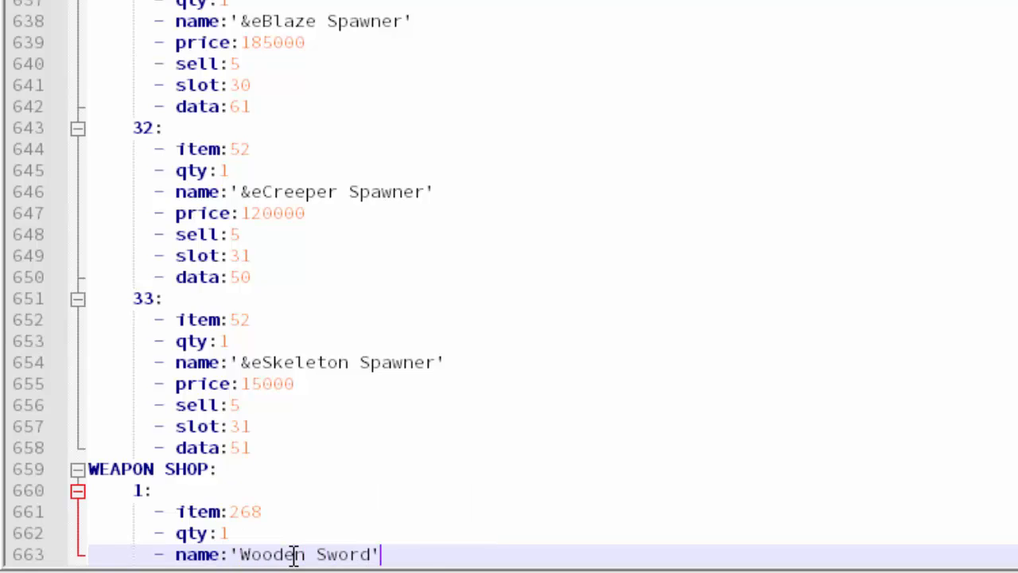
key("enter")
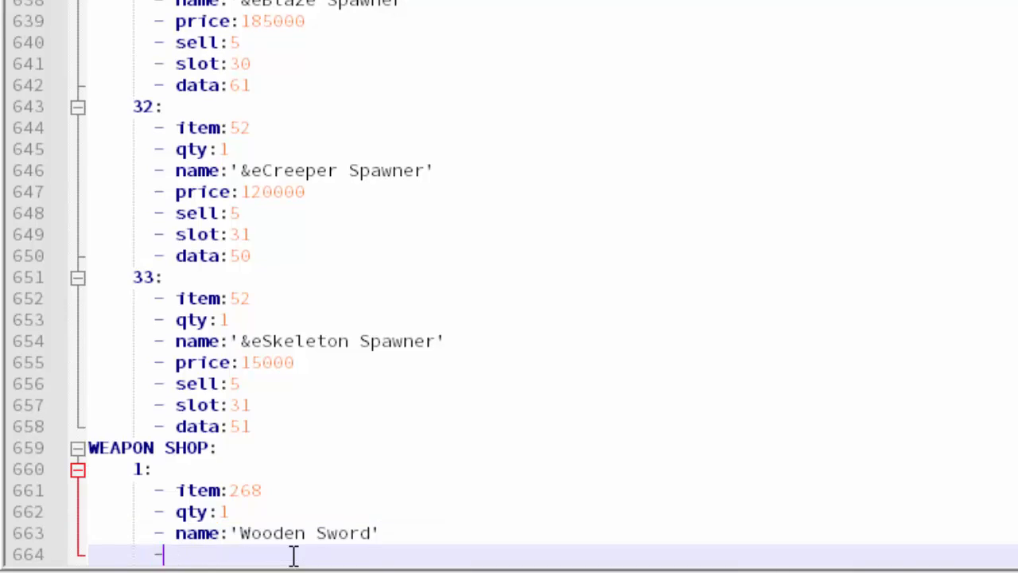
type("price:")
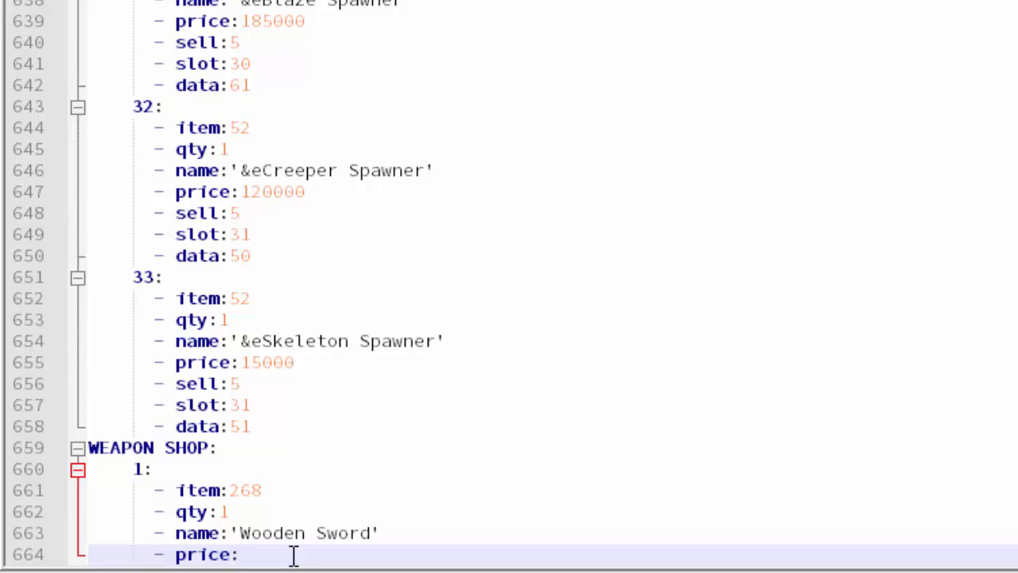
Enter price 20, an empty sell line, slot 0 and a data line for the Wooden Sword
type("20")
type("- sell:")
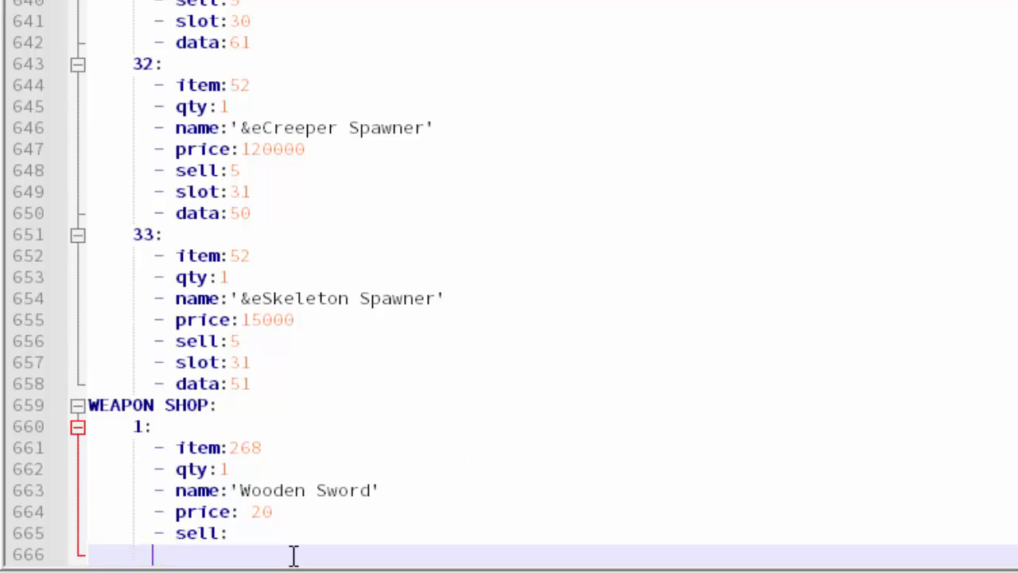
type("slot: 0")
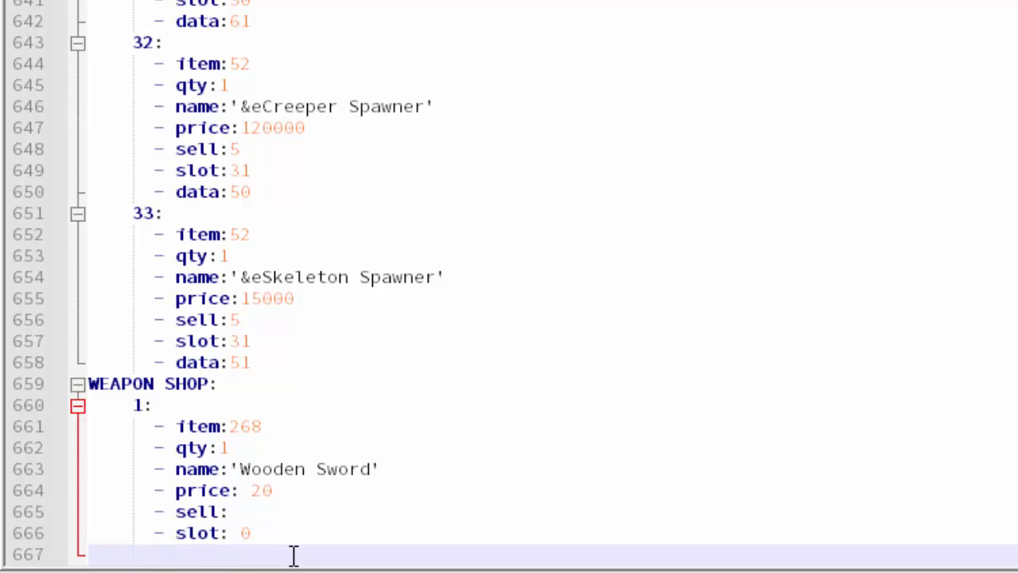
type("dat")
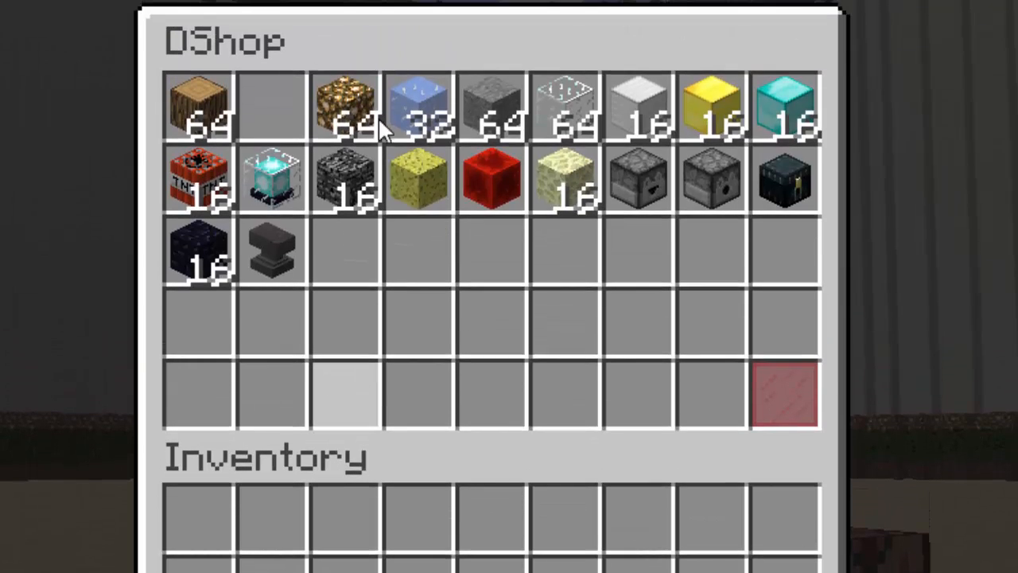
mouse_move(343, 107)
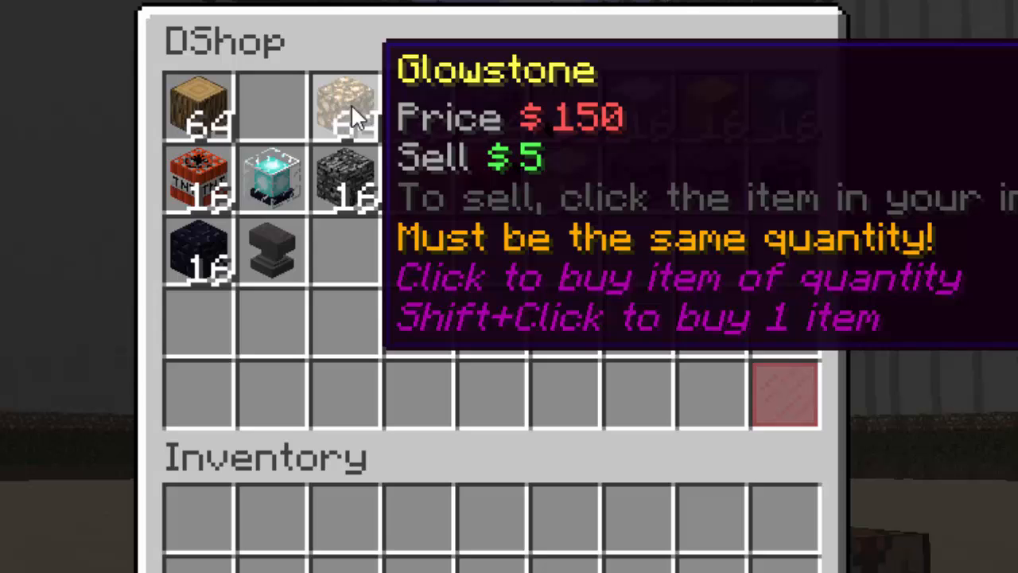
mouse_move(354, 148)
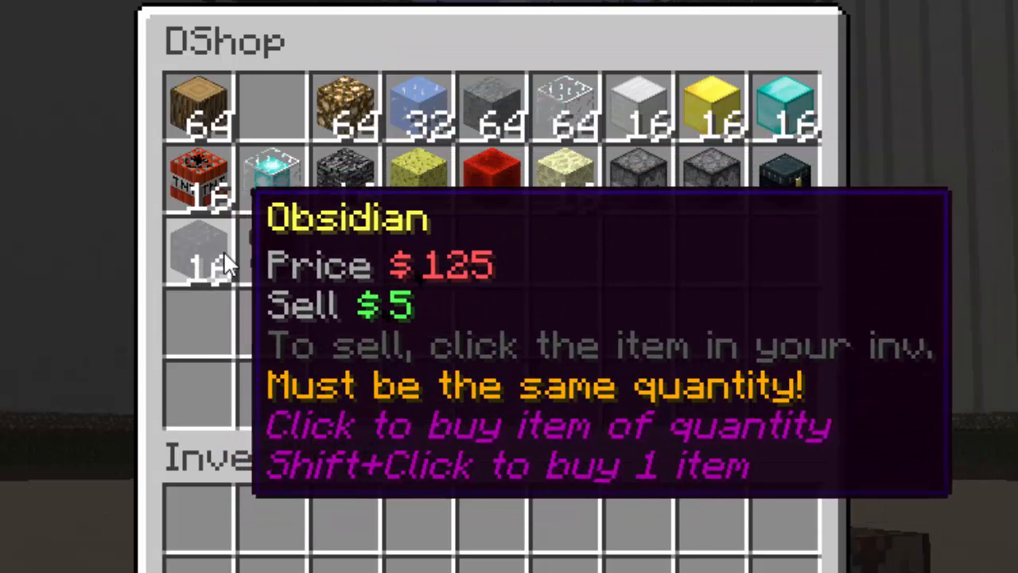
mouse_move(199, 108)
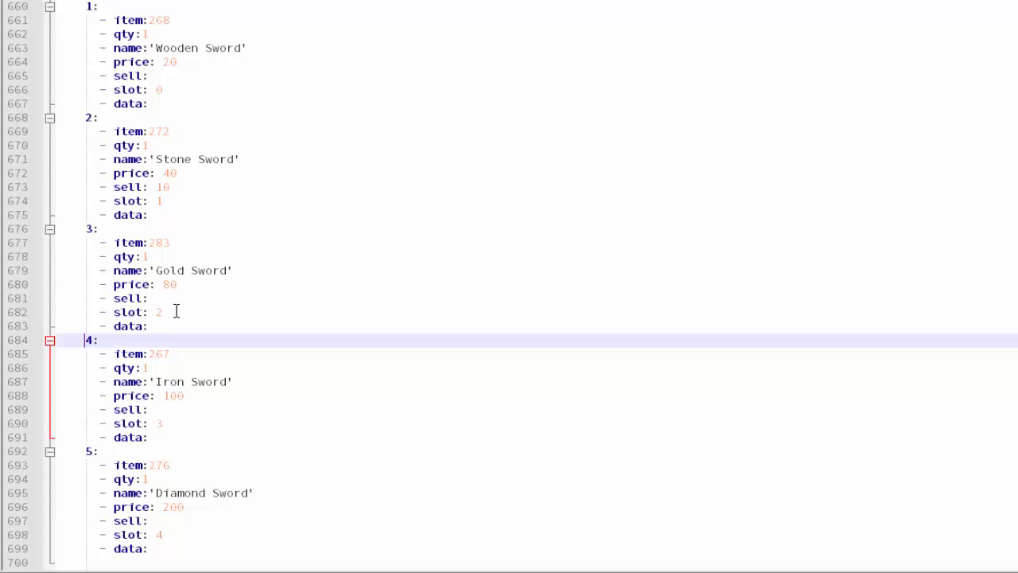
Set data to 0 on the swords and sell to false for Wooden, Gold and Iron Swords
left_click(168, 187)
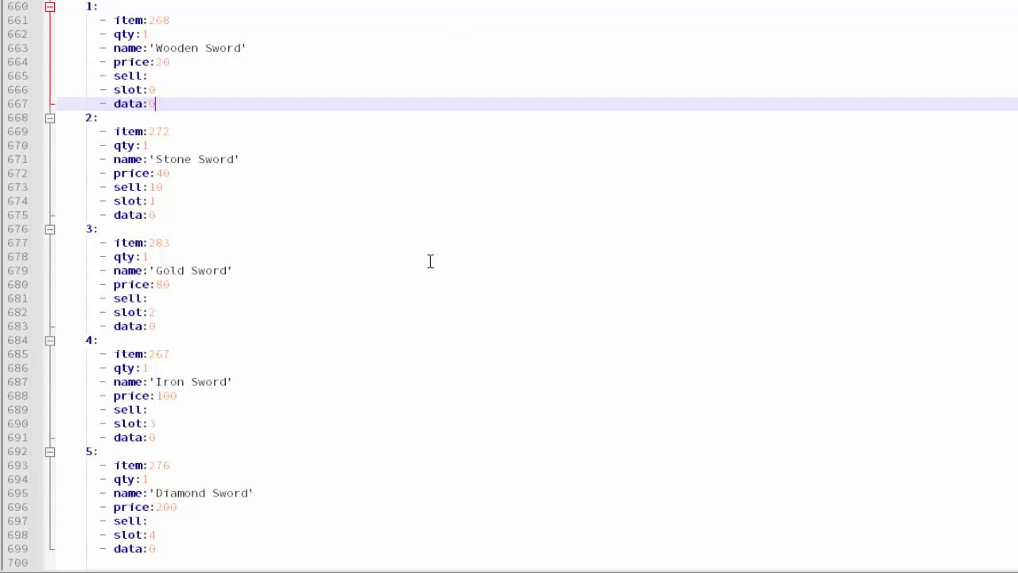
mouse_move(193, 192)
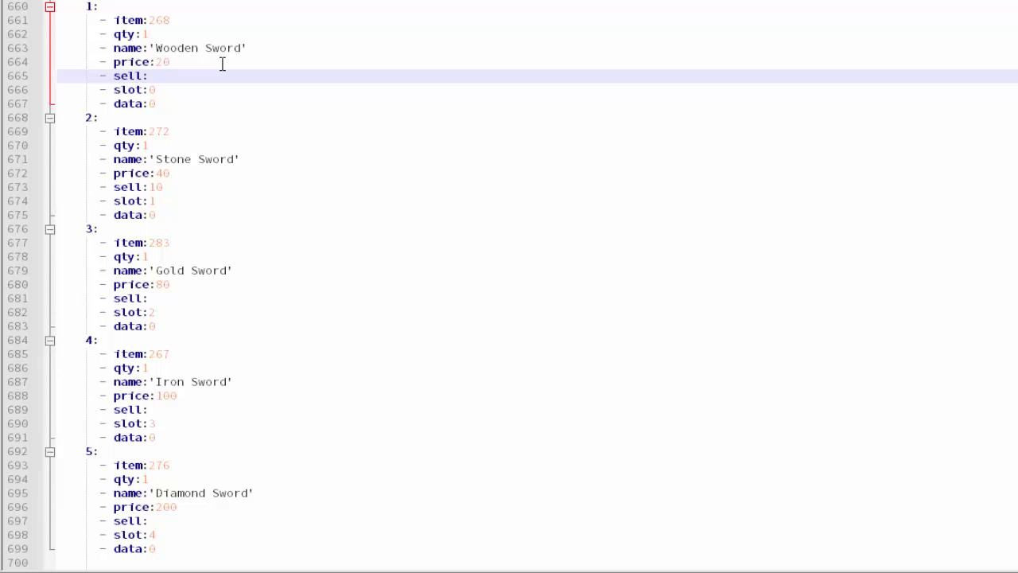
type("false")
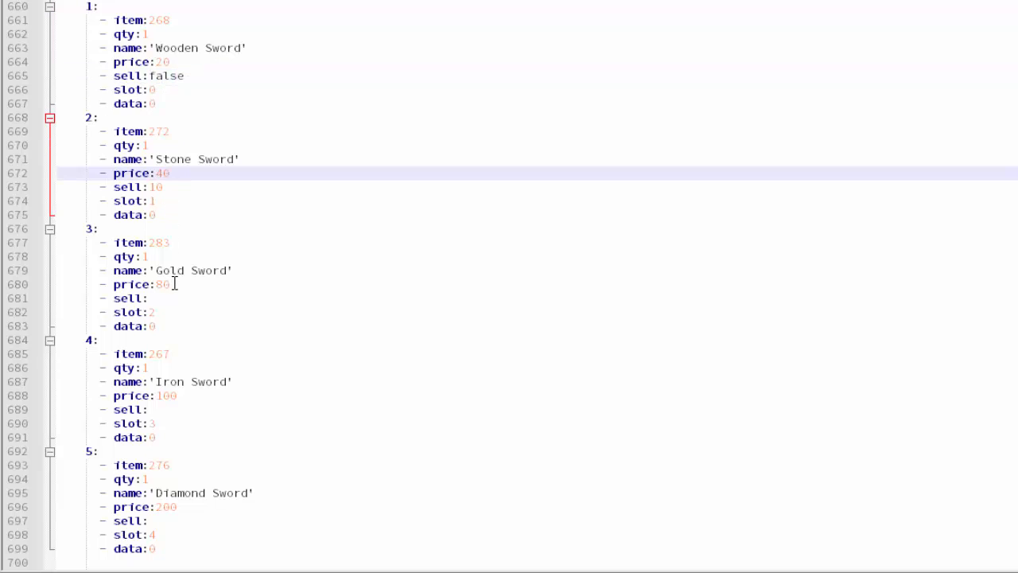
type("false")
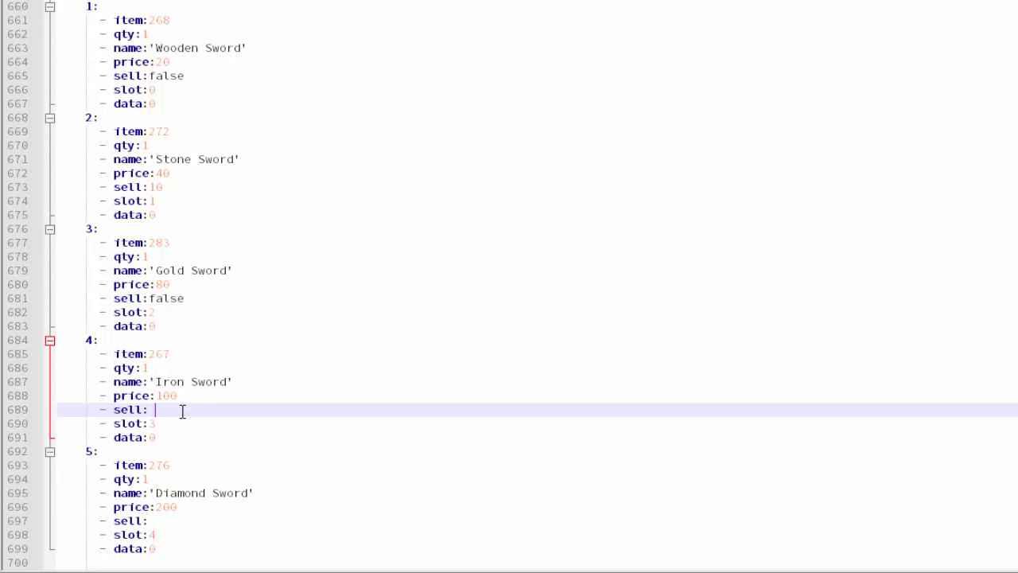
type("false")
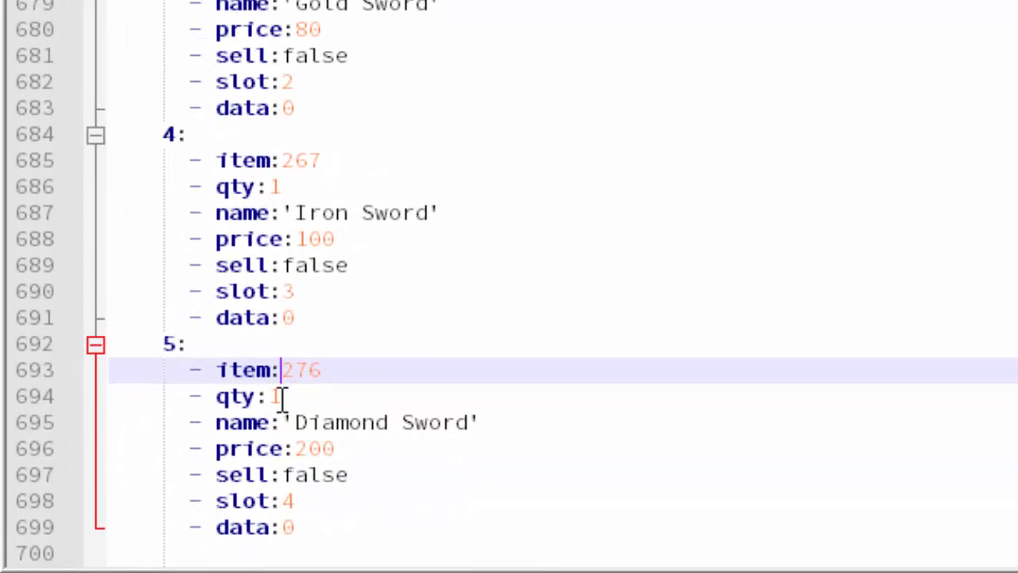
Set sell to false on the Diamond Sword entry and check the entry
left_click(282, 396)
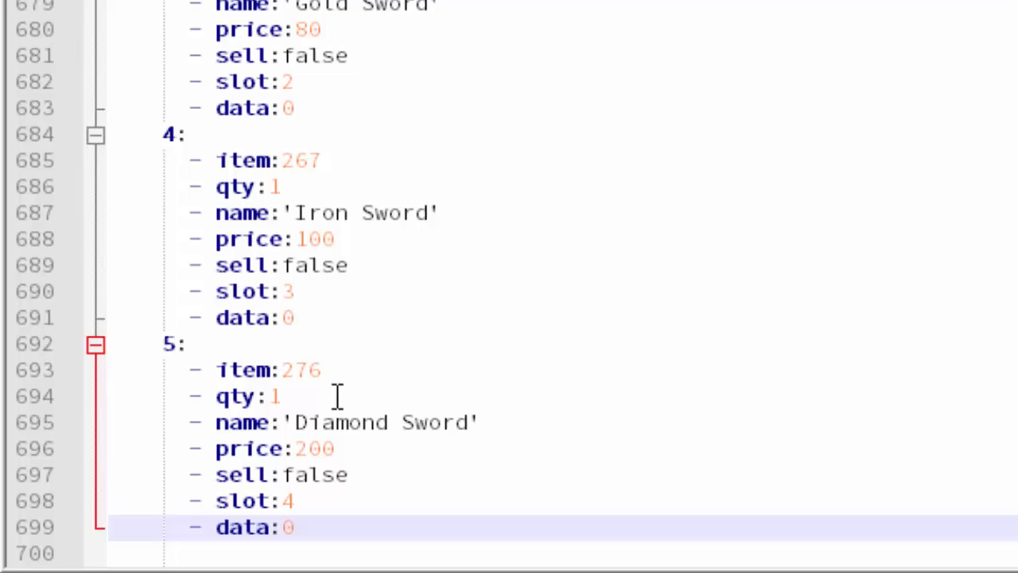
left_click(283, 528)
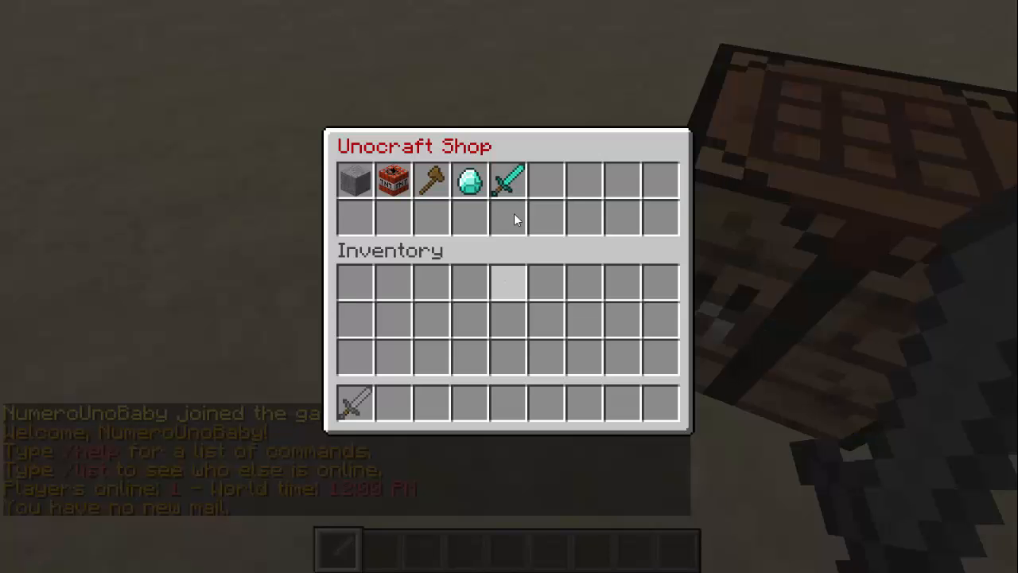
Open the WEAPON SHOP in the /shop menu, buy a Diamond Sword for $200, and close the shop
left_click(507, 181)
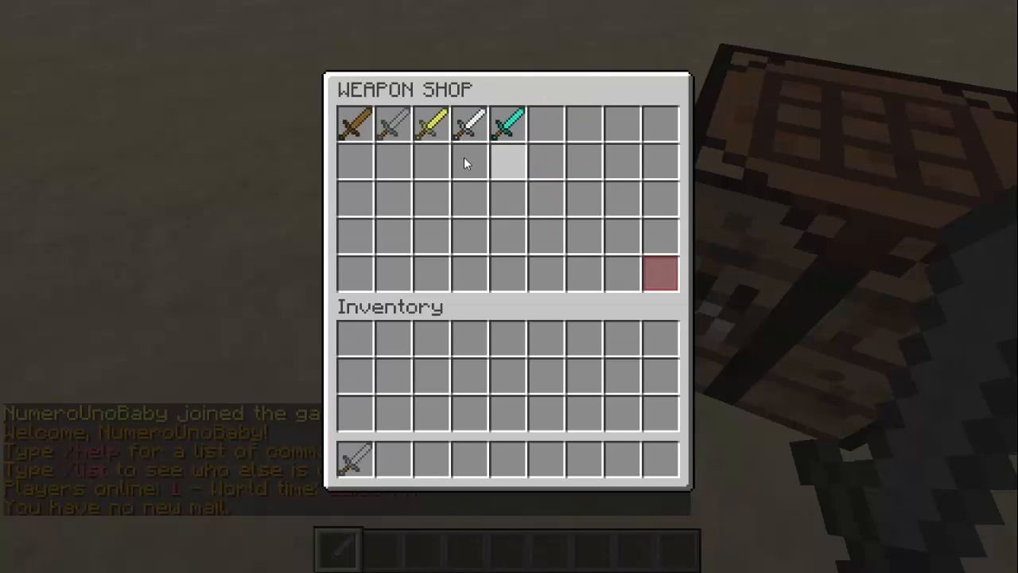
mouse_move(352, 125)
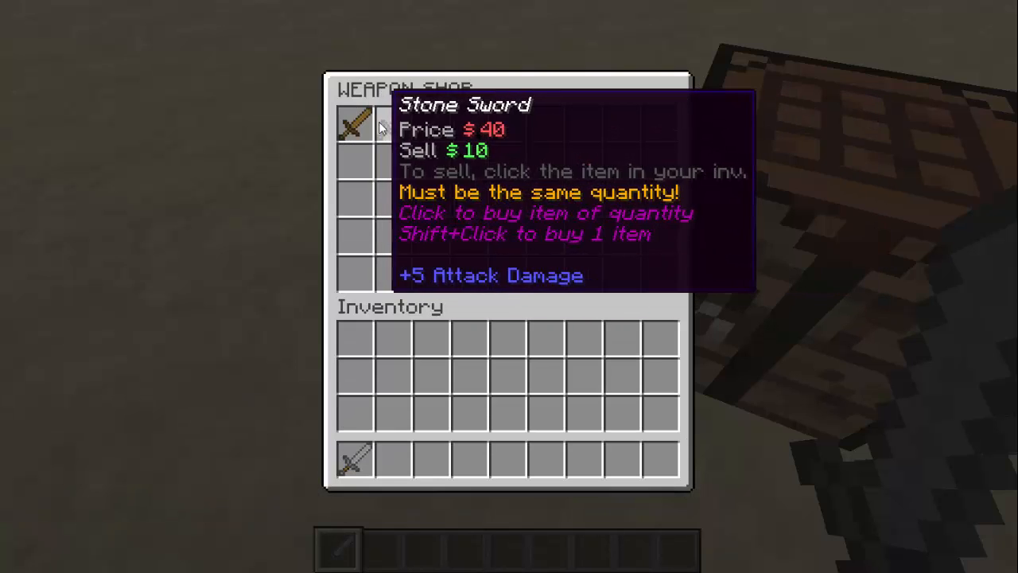
mouse_move(506, 123)
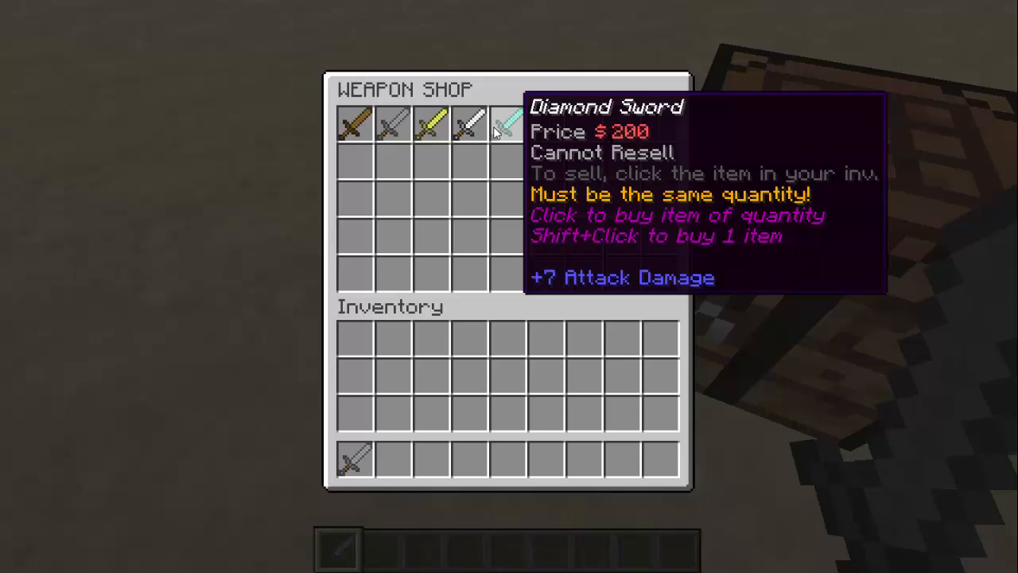
mouse_move(392, 126)
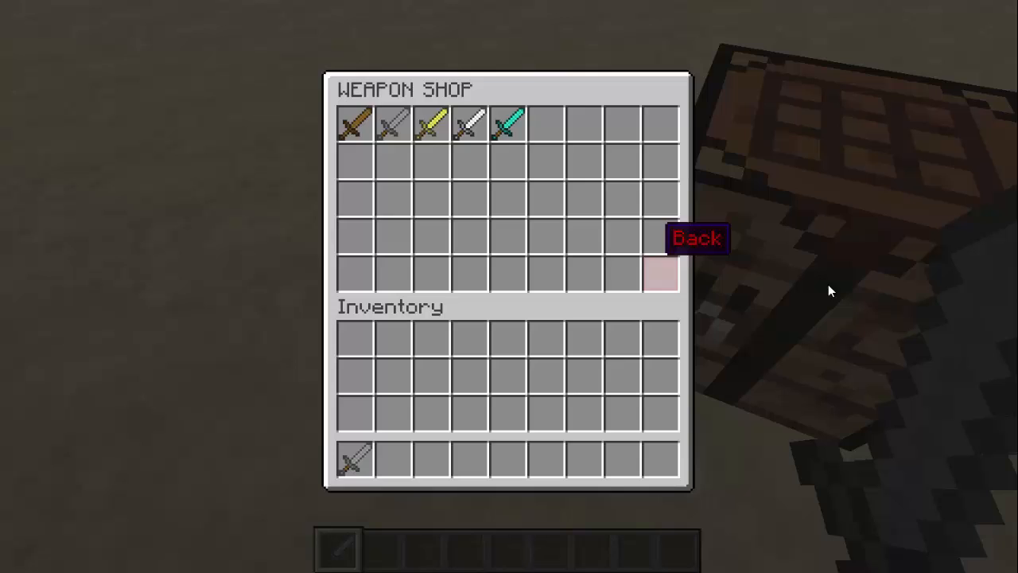
mouse_move(440, 64)
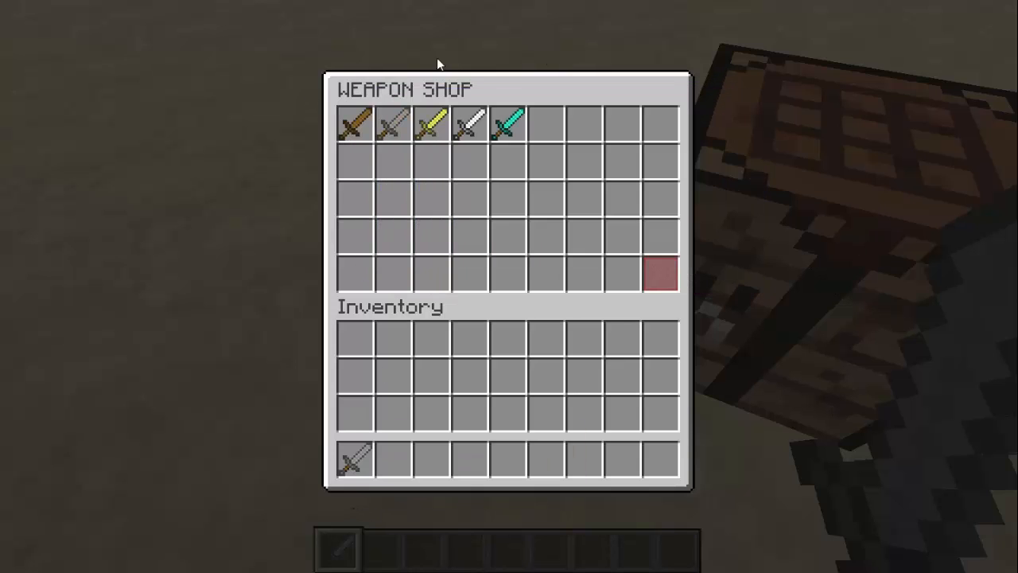
mouse_move(354, 460)
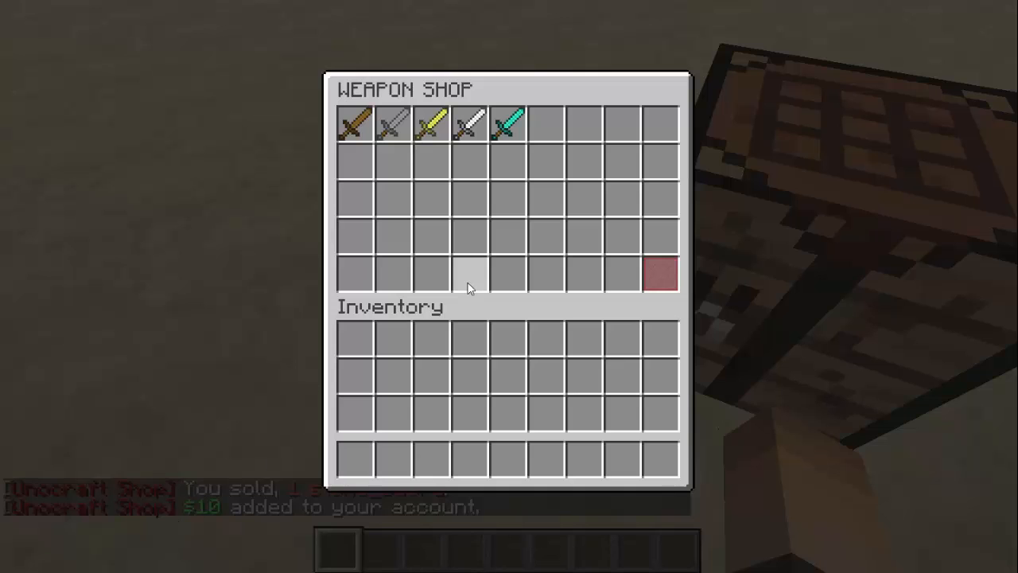
mouse_move(509, 124)
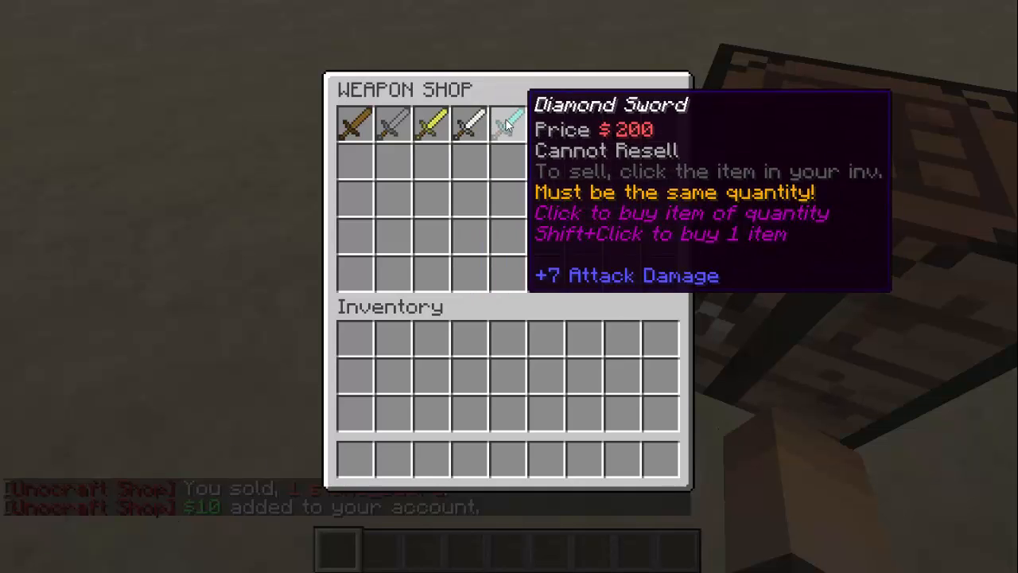
left_click(509, 123)
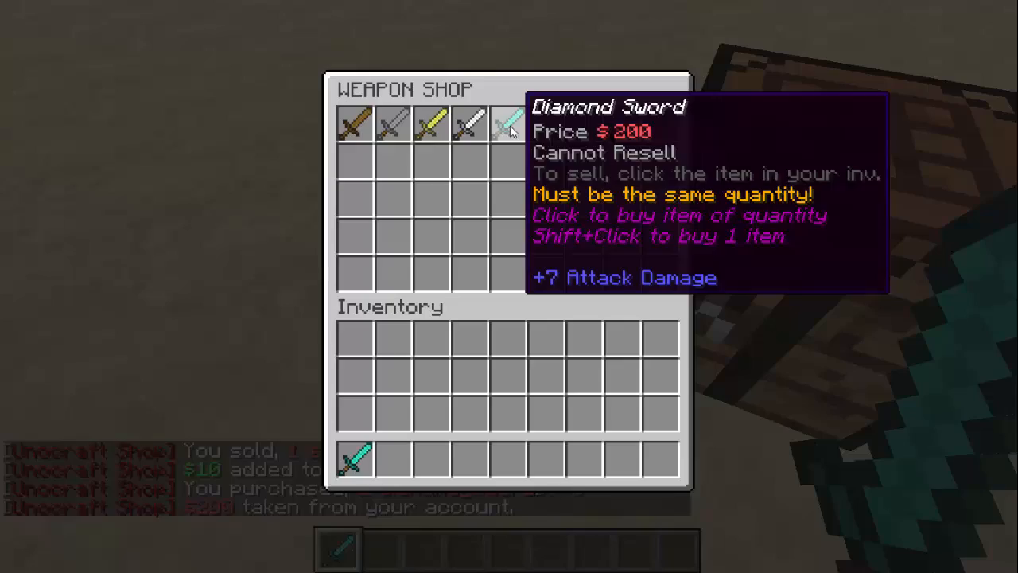
key("Escape")
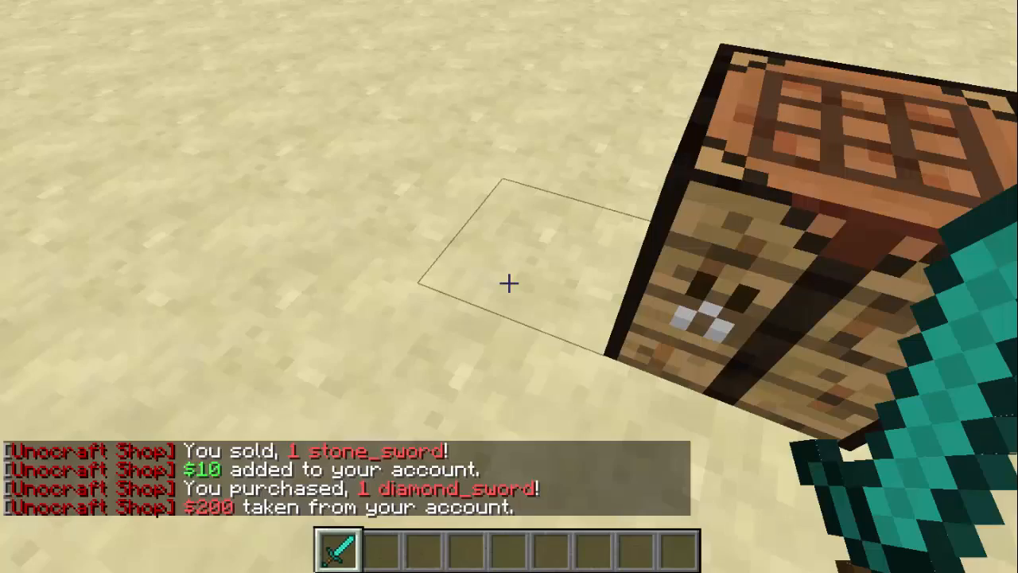